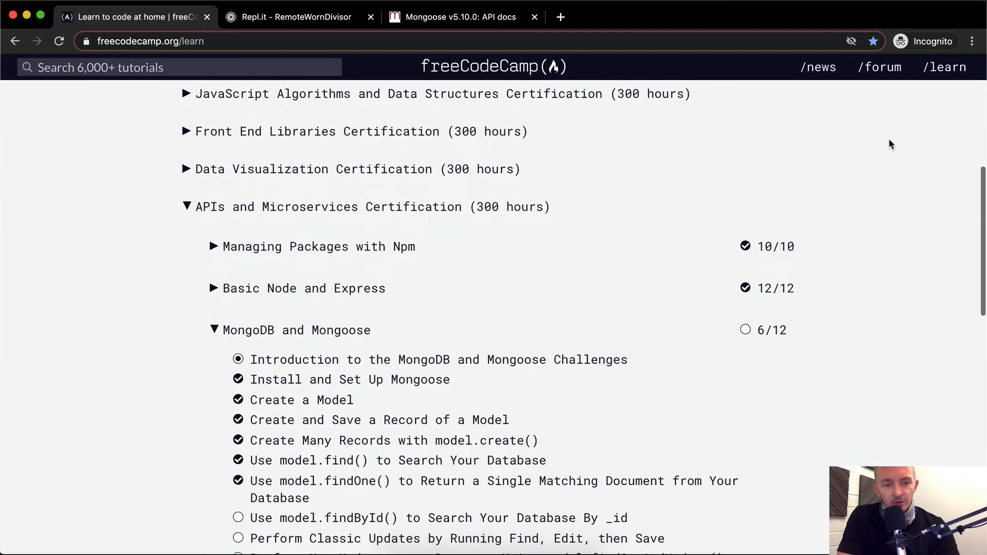
mouse_move(421, 527)
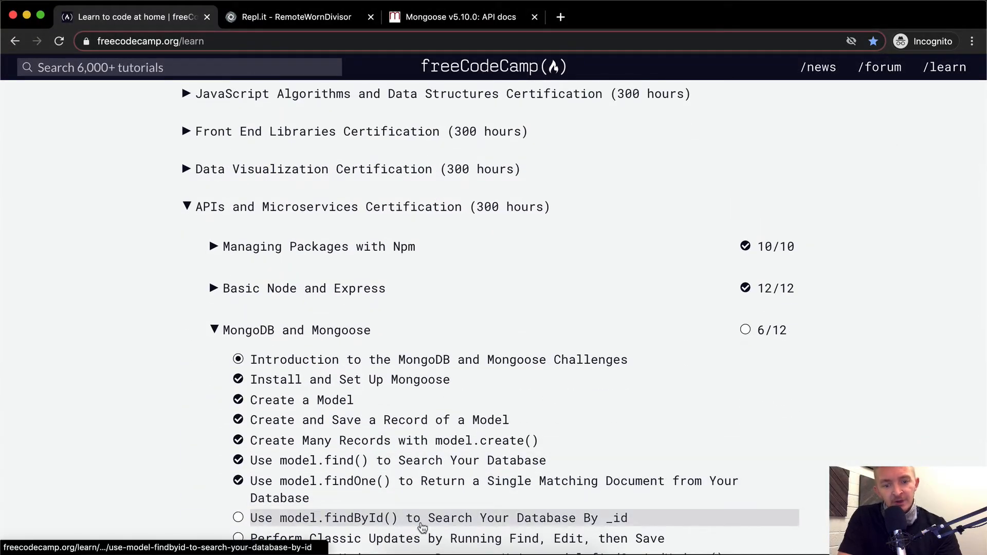
Review the 'Use model.findById() to Search Your Database By _id' challenge, then return to the Replit project
click(423, 519)
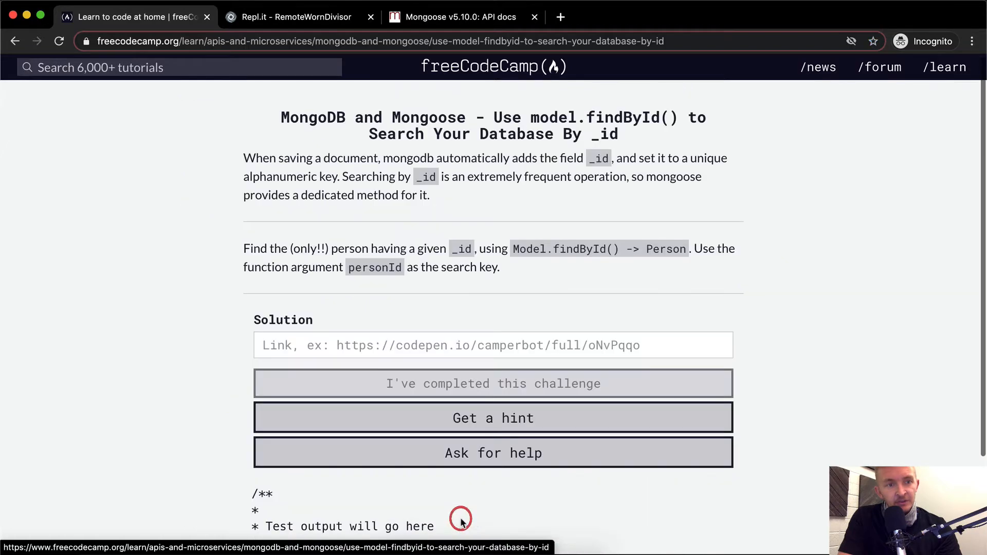
scroll(down, 3)
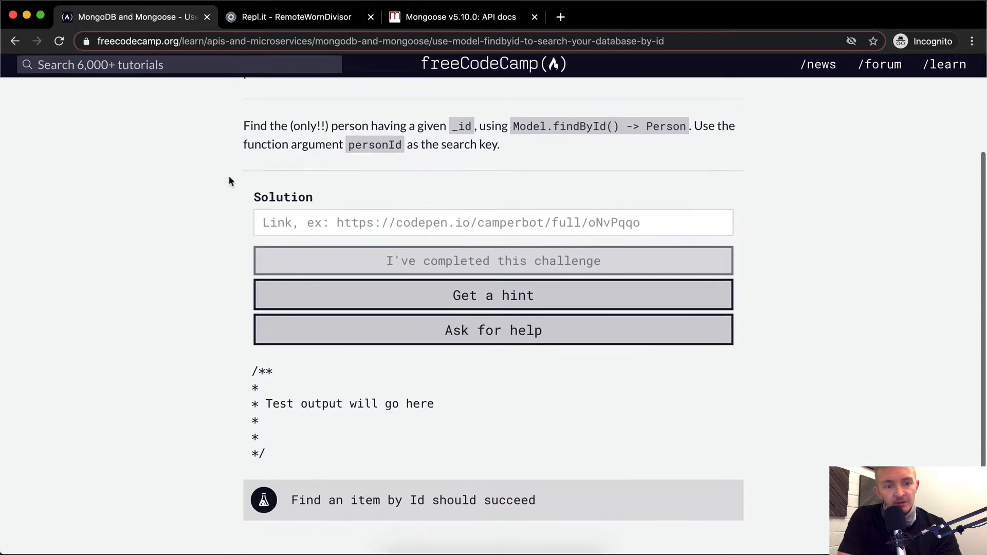
scroll(up, 3)
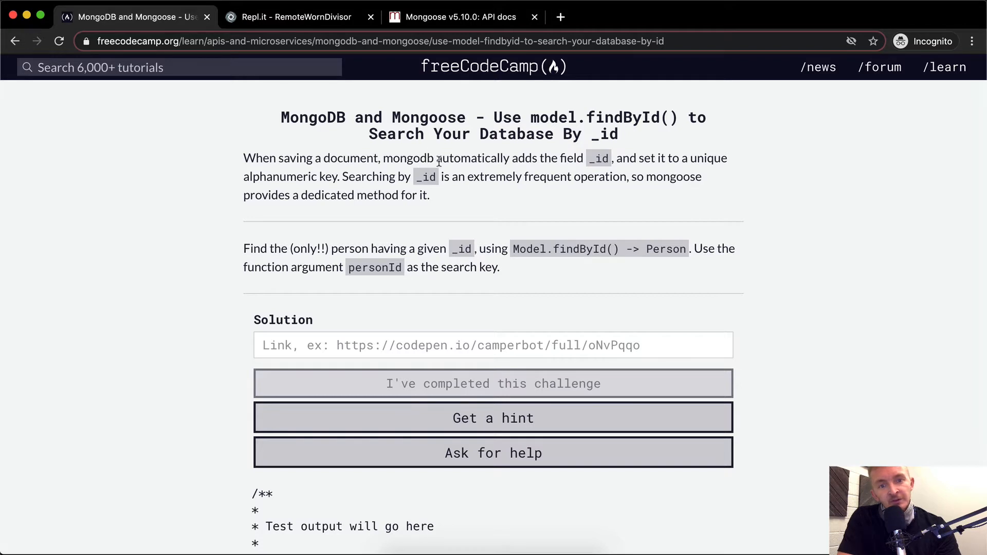
mouse_move(630, 163)
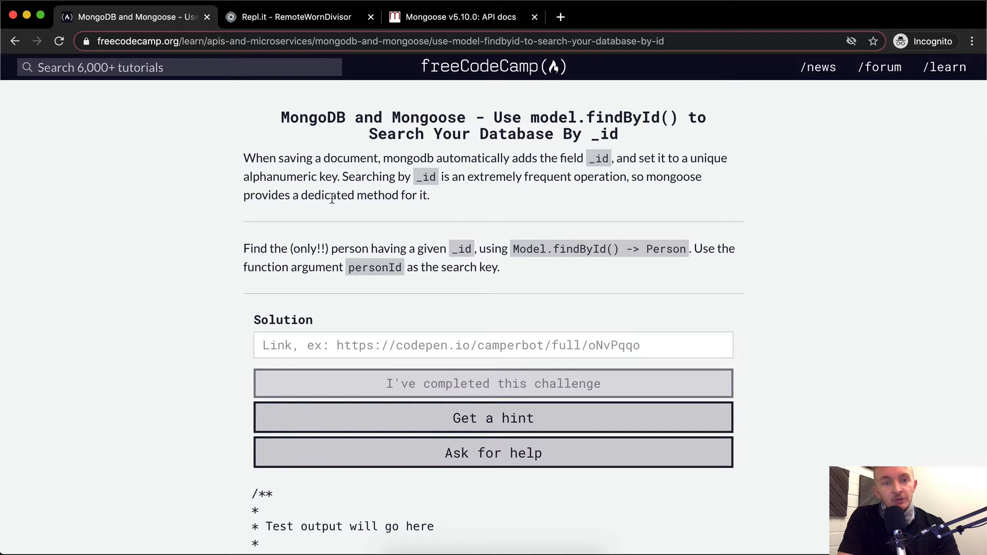
mouse_move(459, 199)
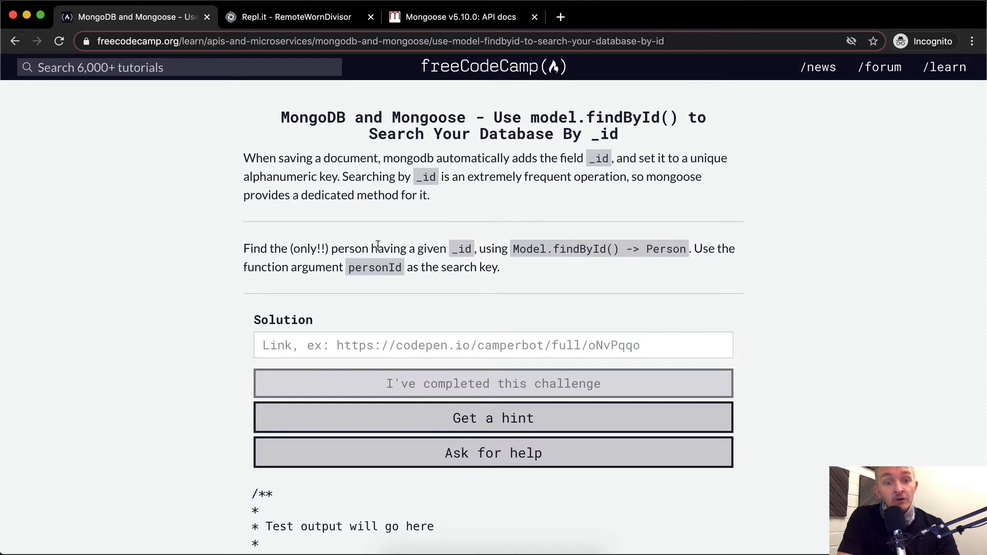
mouse_move(477, 255)
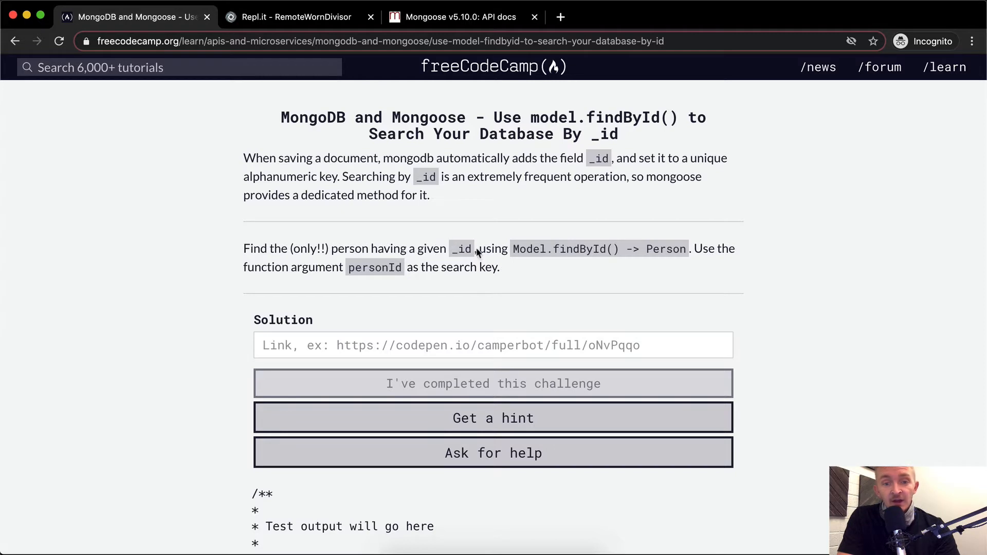
mouse_move(557, 247)
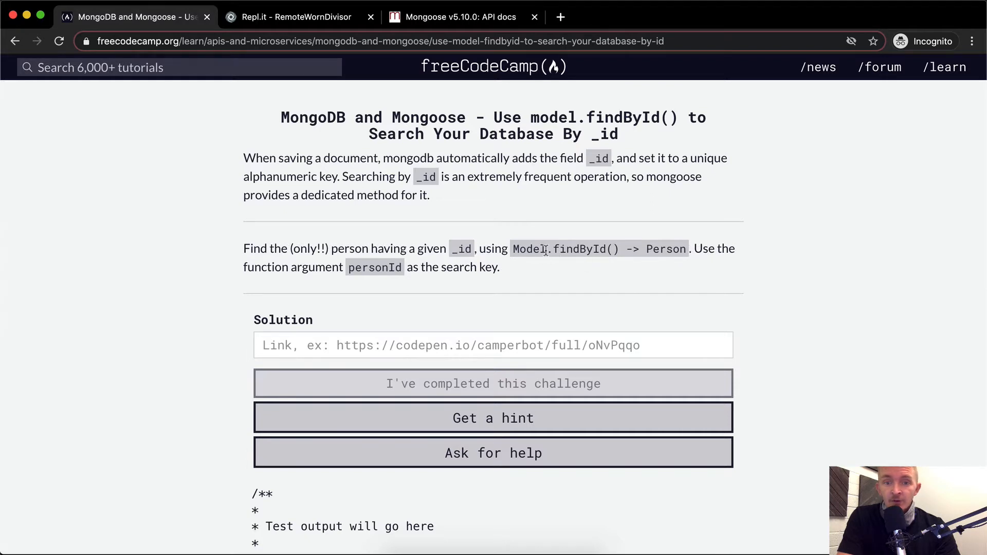
mouse_move(710, 249)
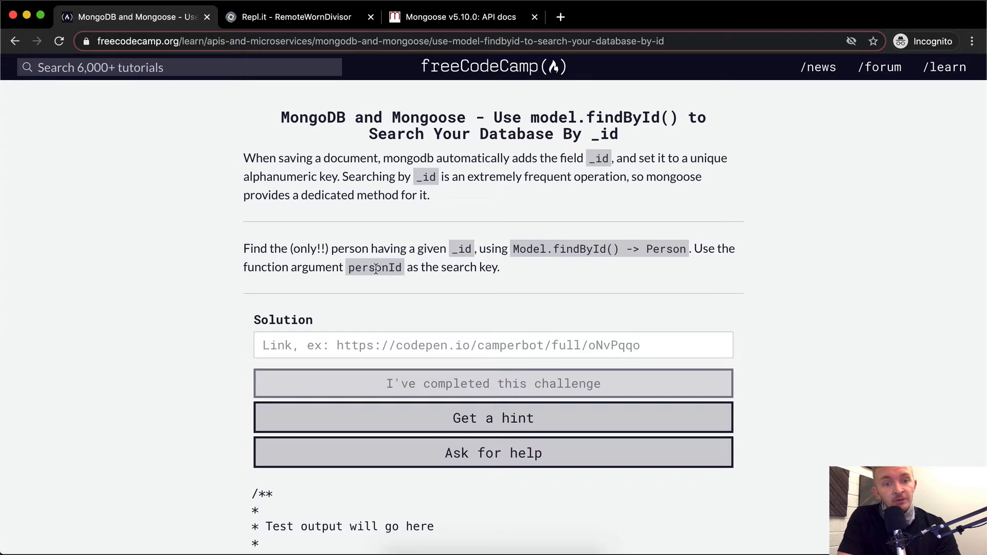
click(290, 16)
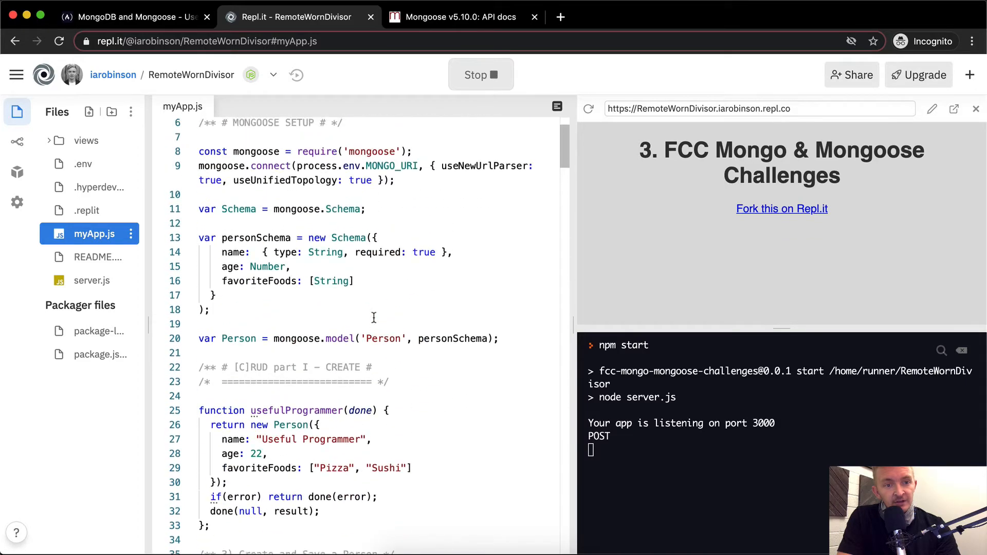
Begin the findPersonById body in myApp.js with the word Person
scroll(down, 3)
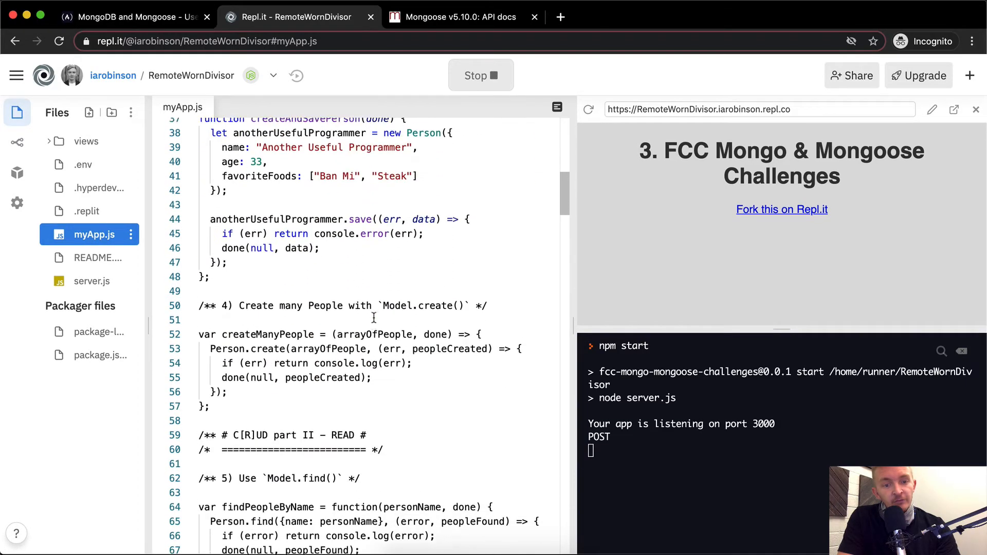
scroll(down, 3)
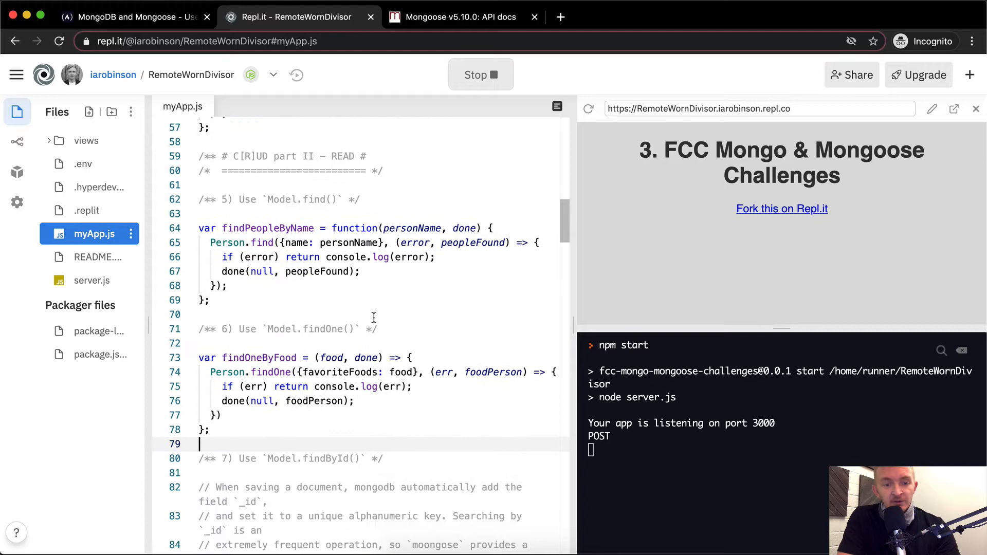
scroll(down, 3)
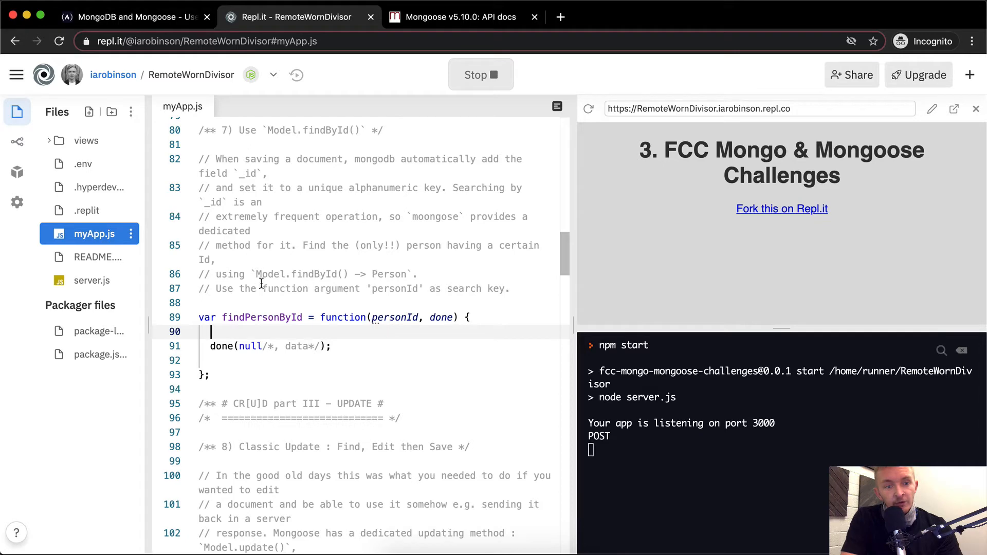
text(Person)
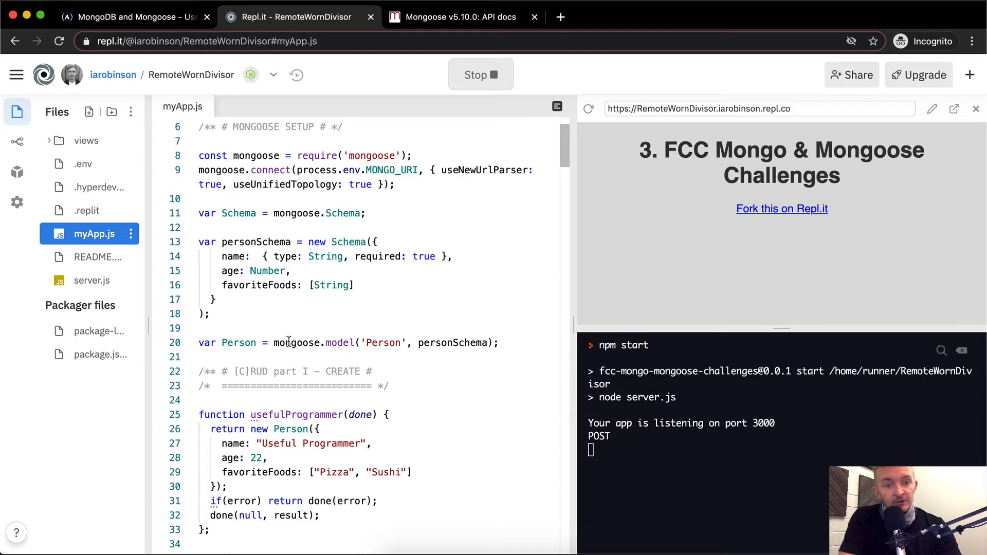
scroll(down, 3)
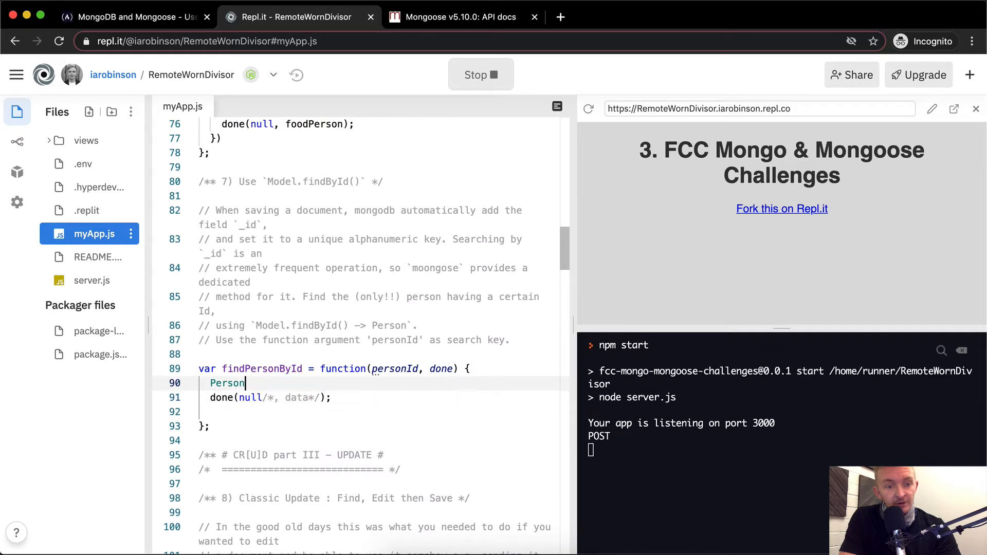
Complete the call as Person.findById({personId: personId}) using autocomplete
text(.find)
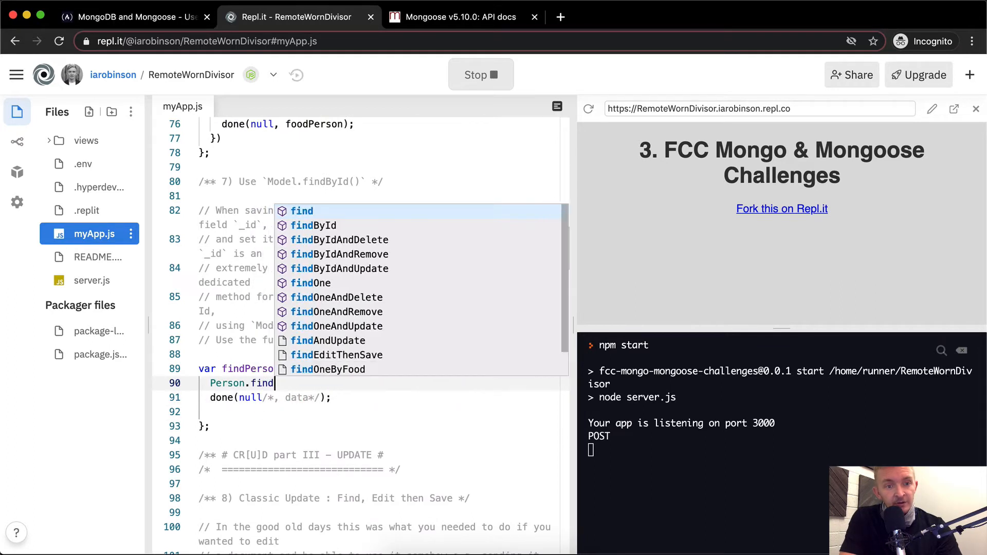
mouse_move(401, 201)
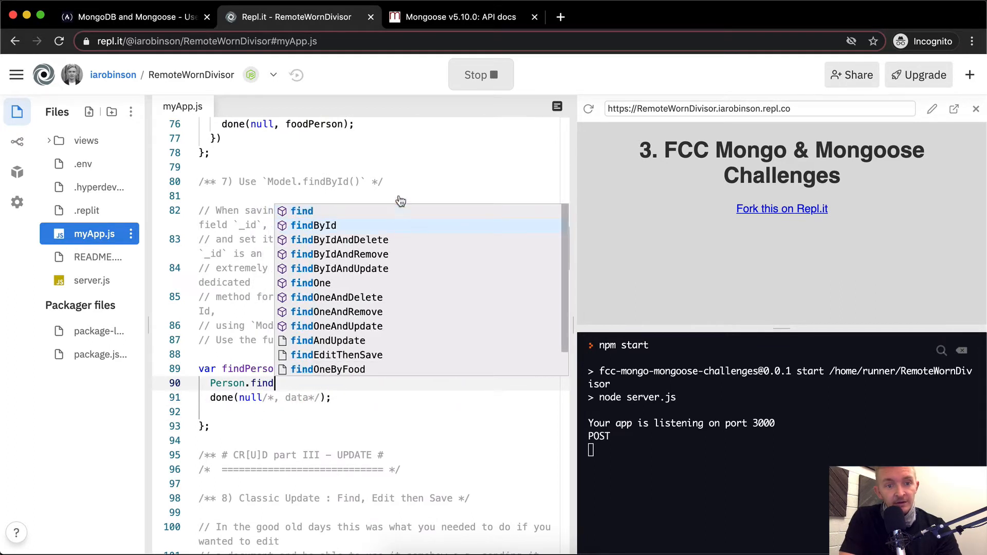
mouse_move(313, 225)
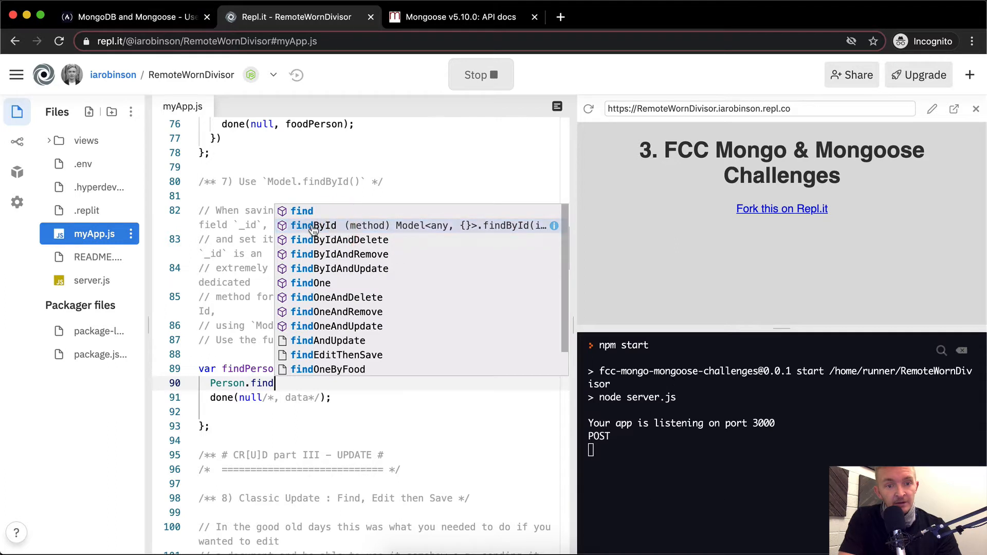
click(314, 225)
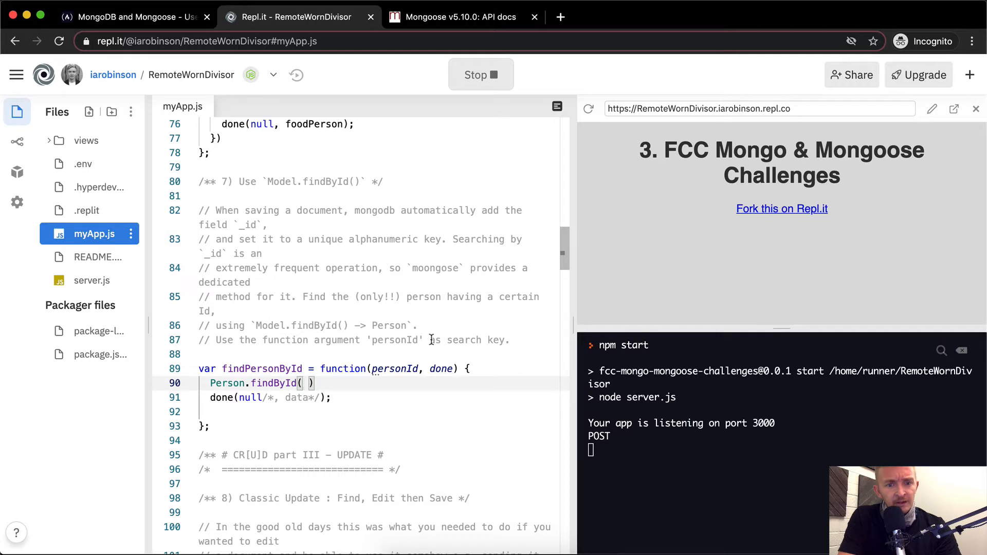
key(Backspace)
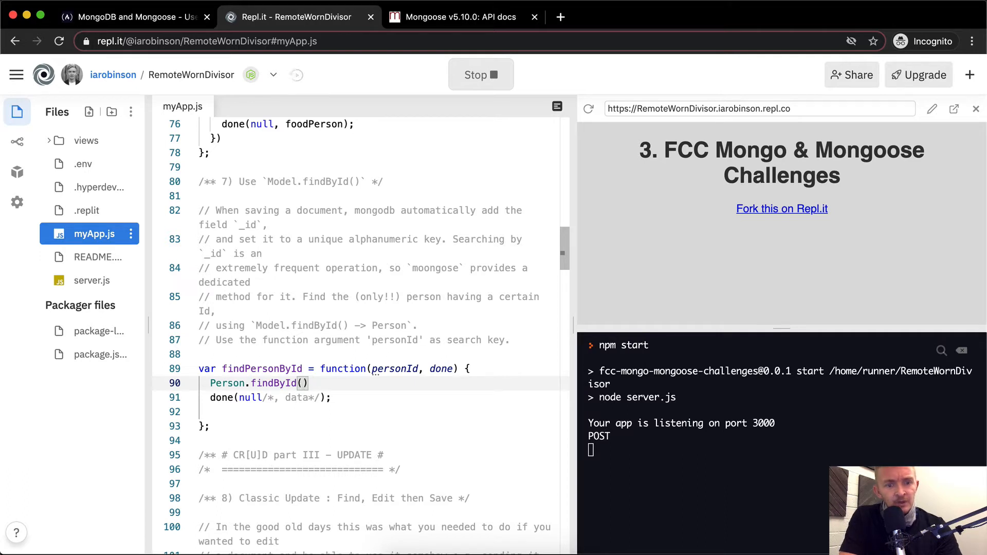
text({})
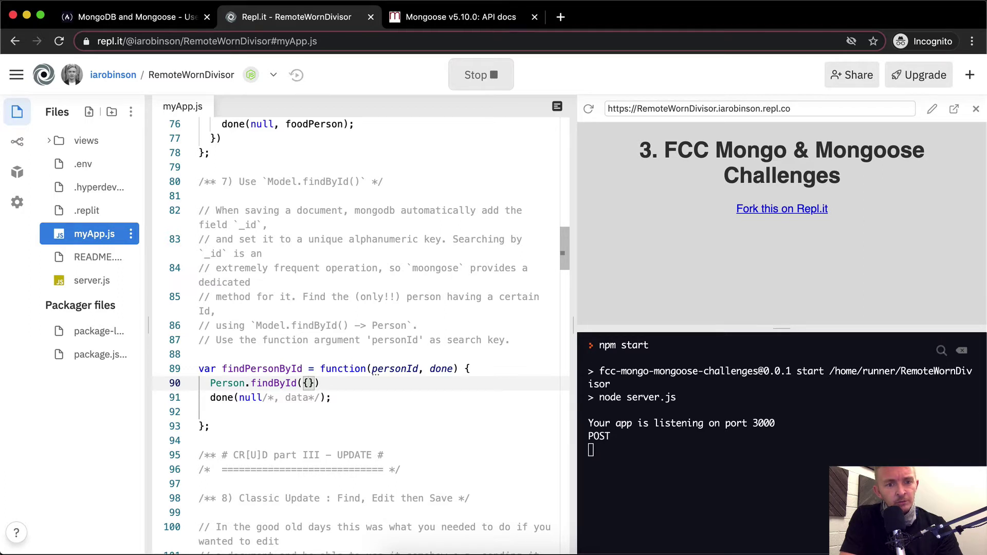
text(personId:)
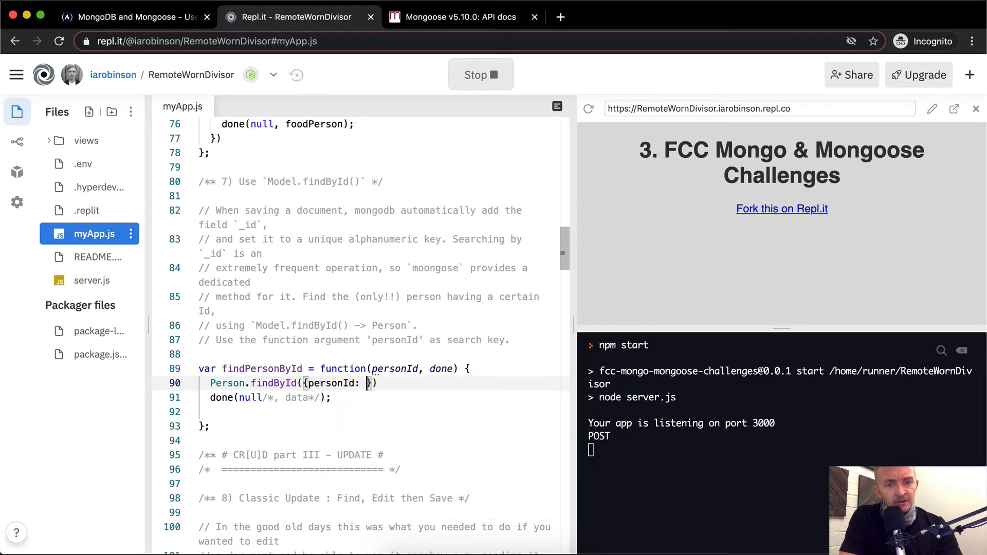
text(personId)
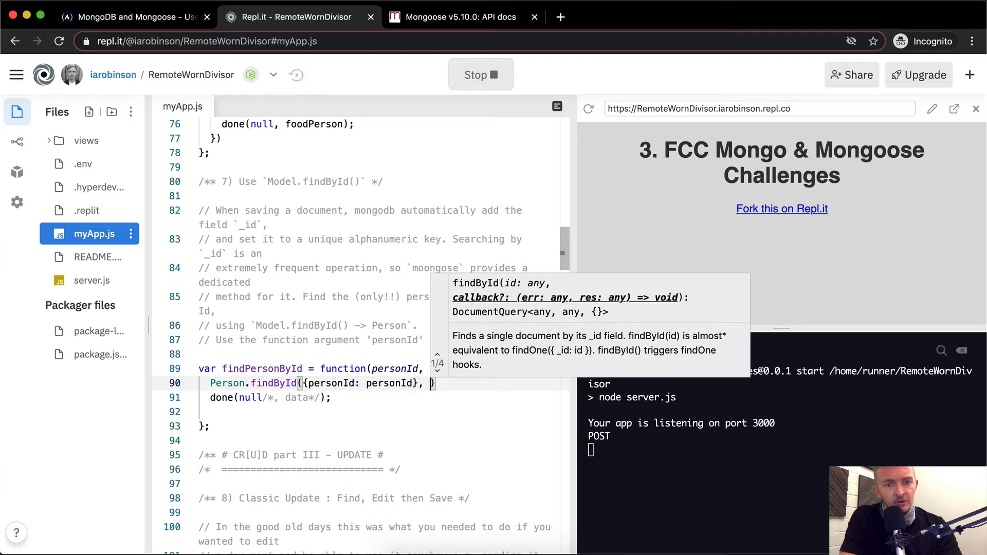
Add a function(err, individual) callback as the second findById argument
text(function)
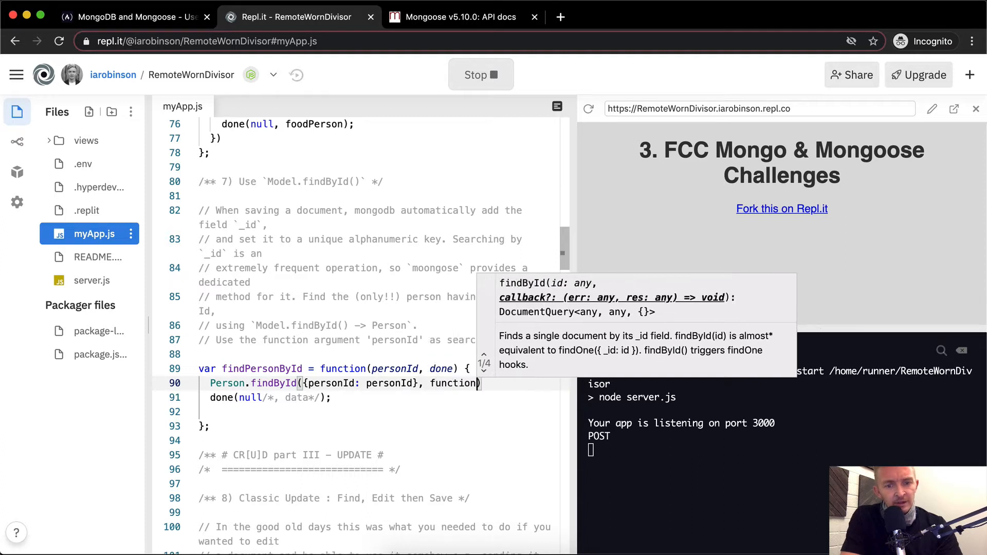
text(())
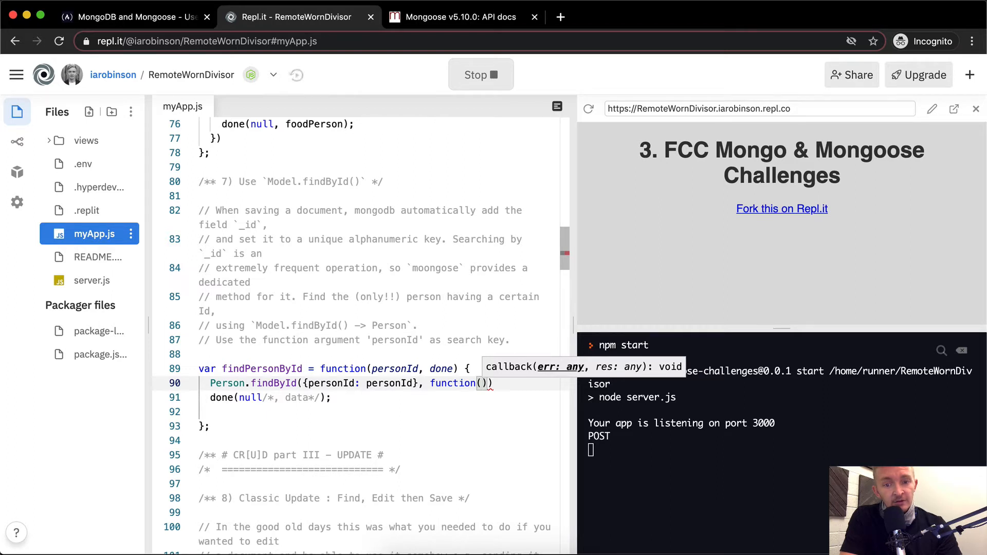
text(err,)
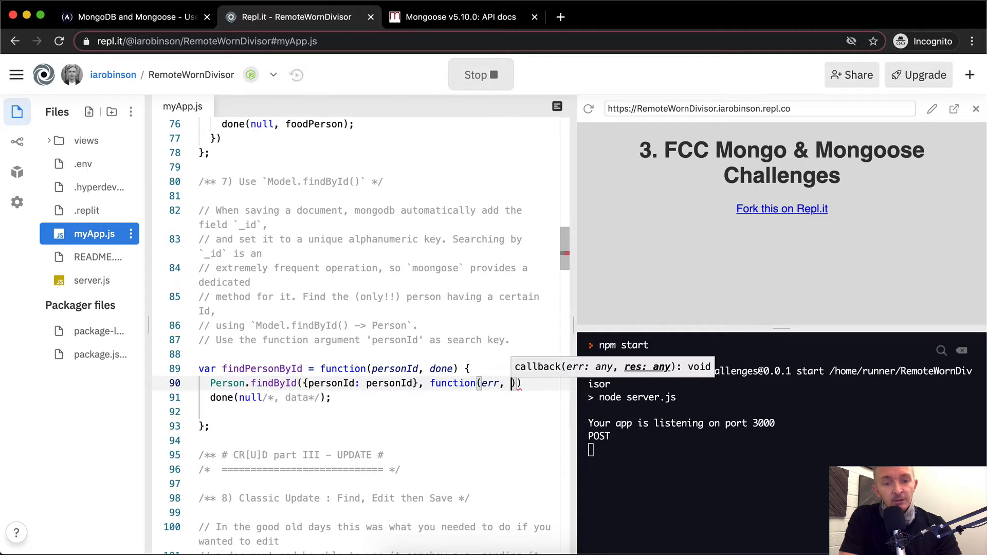
text(individual)
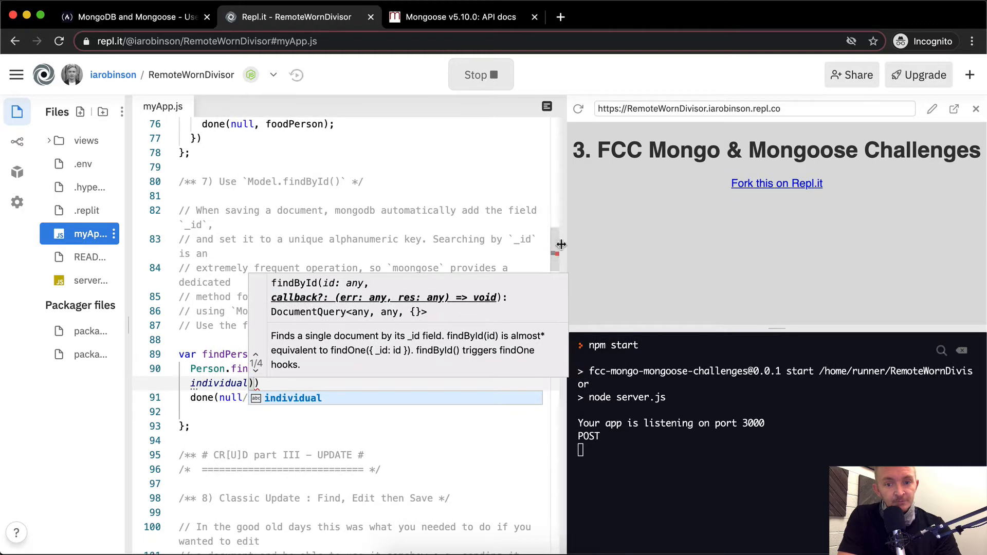
Give the callback an empty braced body and select the leftover done(null) line below it to cut
drag(561, 245, 624, 244)
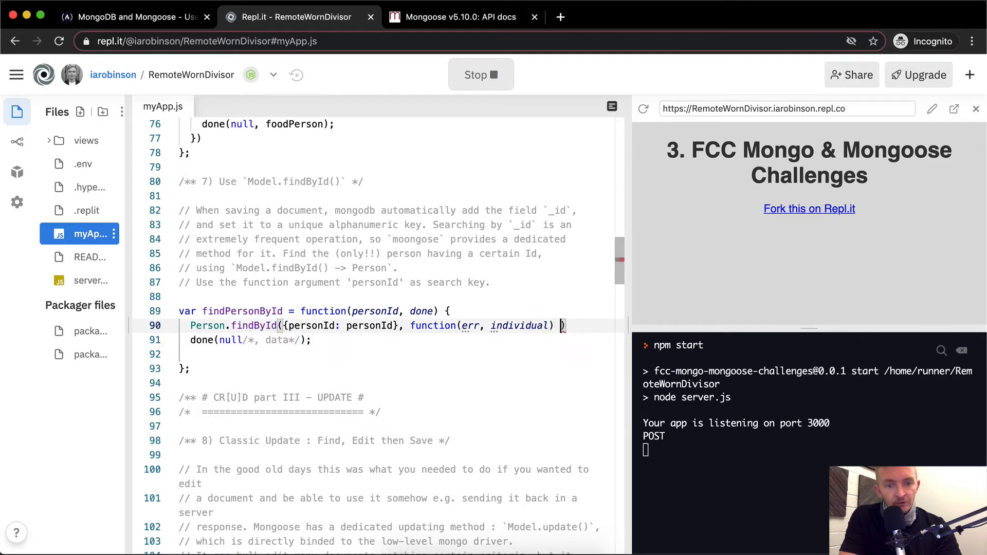
text({})
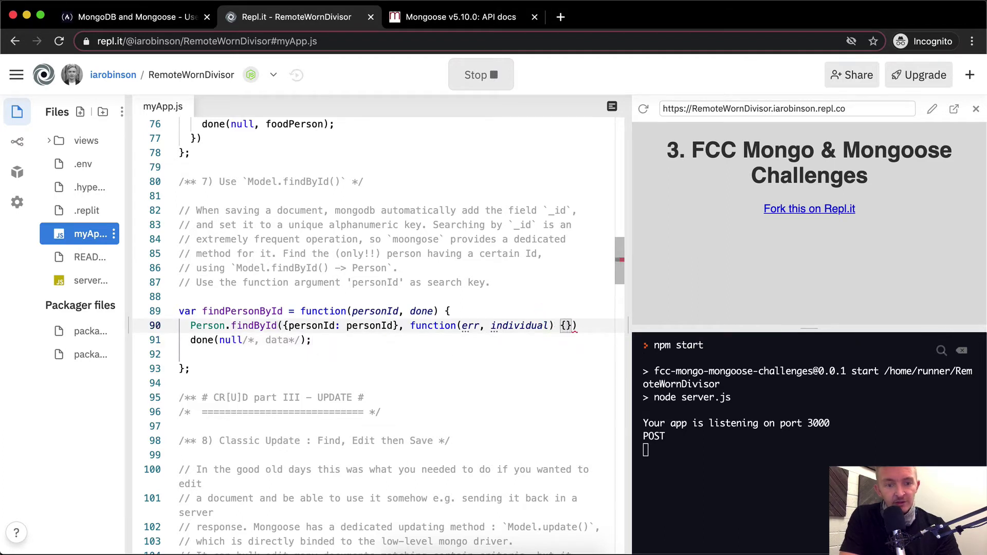
key(Enter)
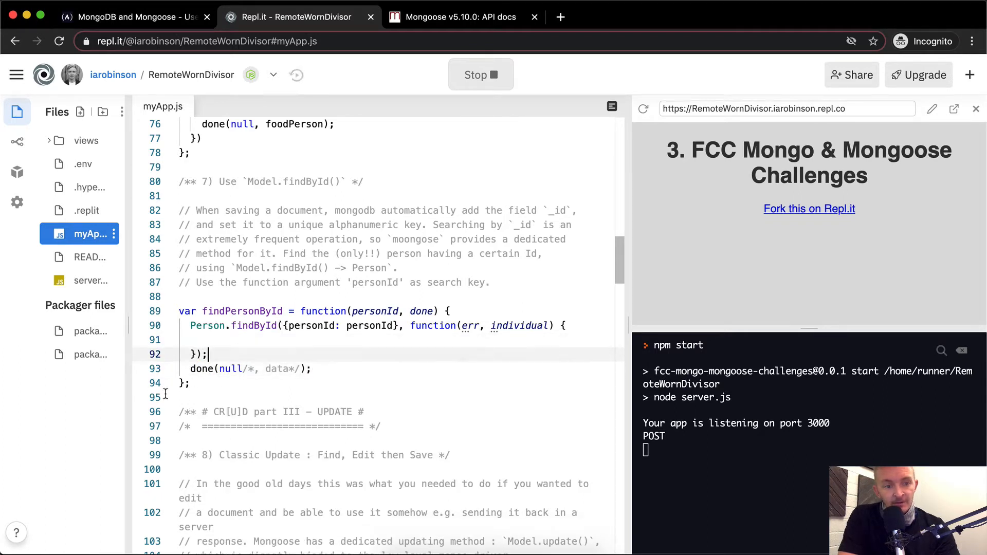
triple_click(250, 368)
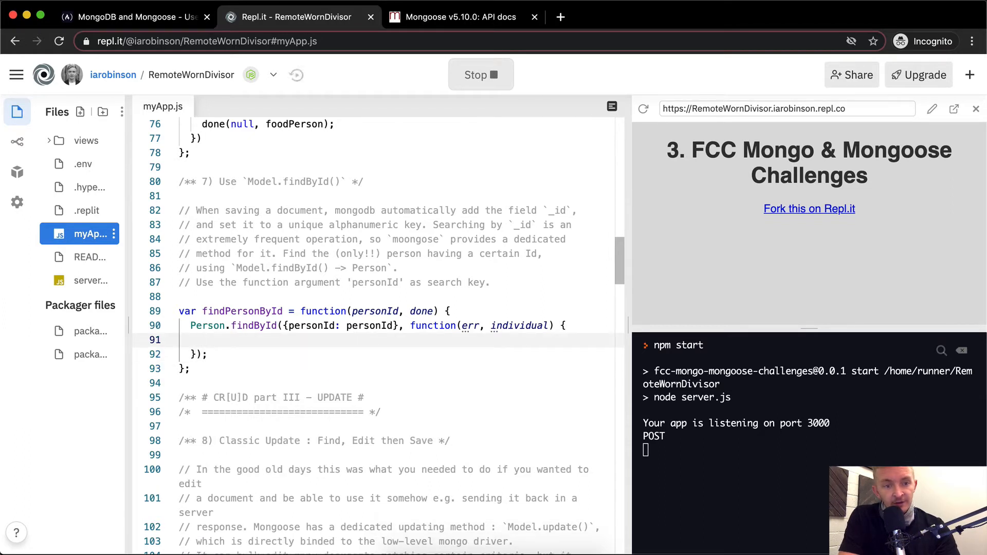
Inside the callback, add done(null/*, data*/); preceded by if (err) return console.log(err);
text(done(null/*, data*/);)
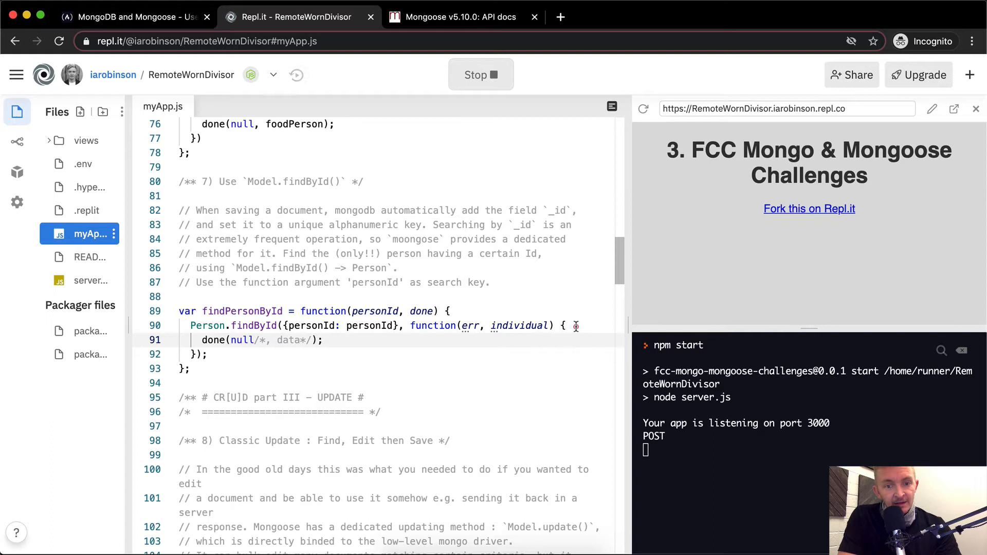
key(Enter)
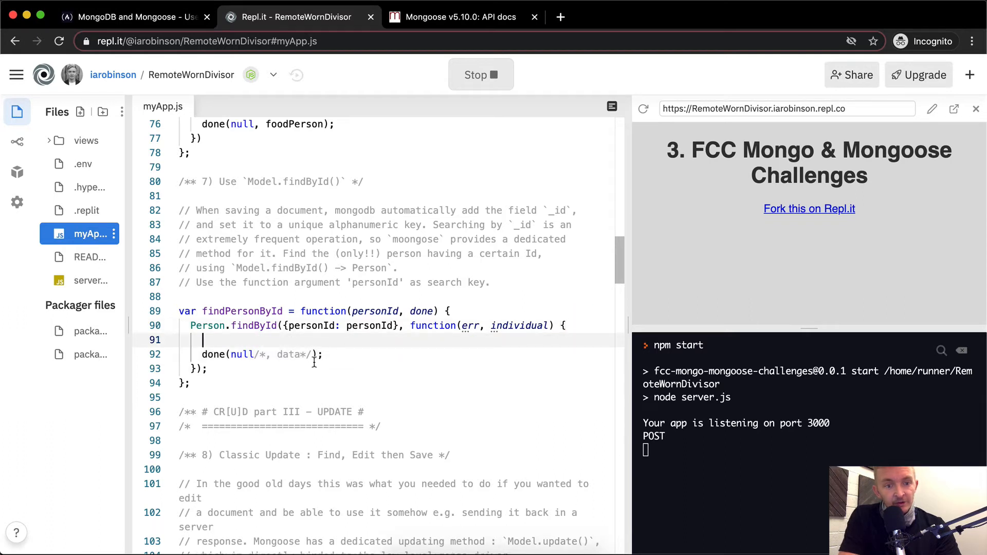
text(if)
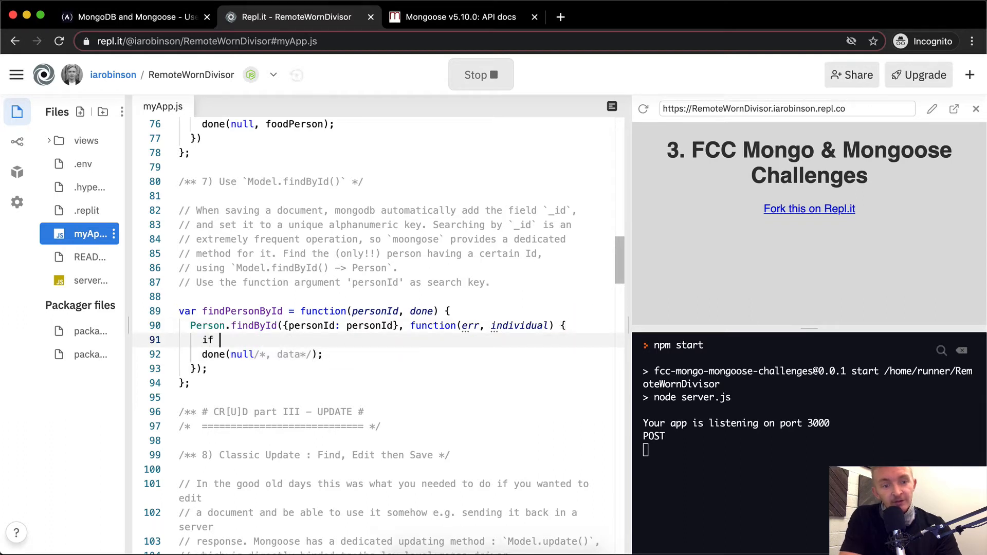
text((err))
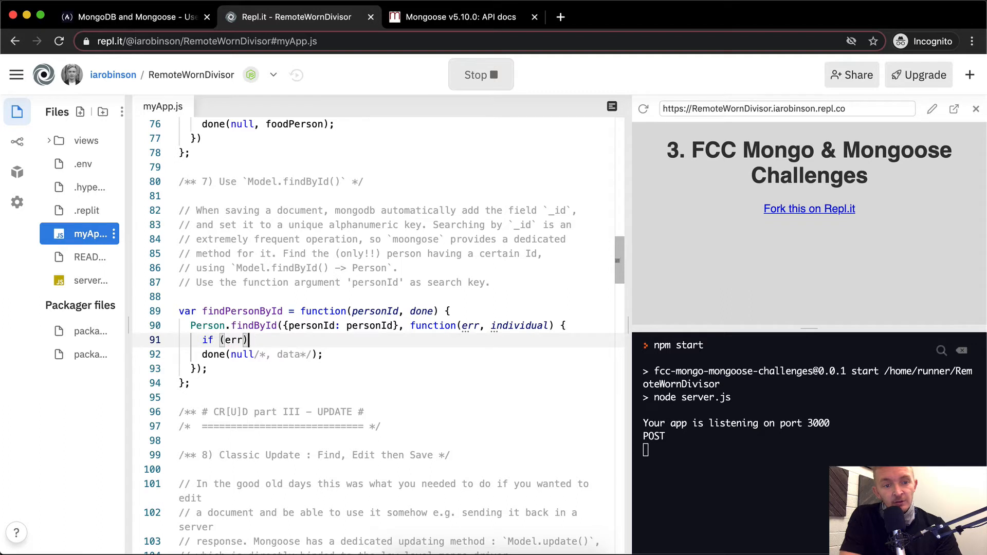
text(r)
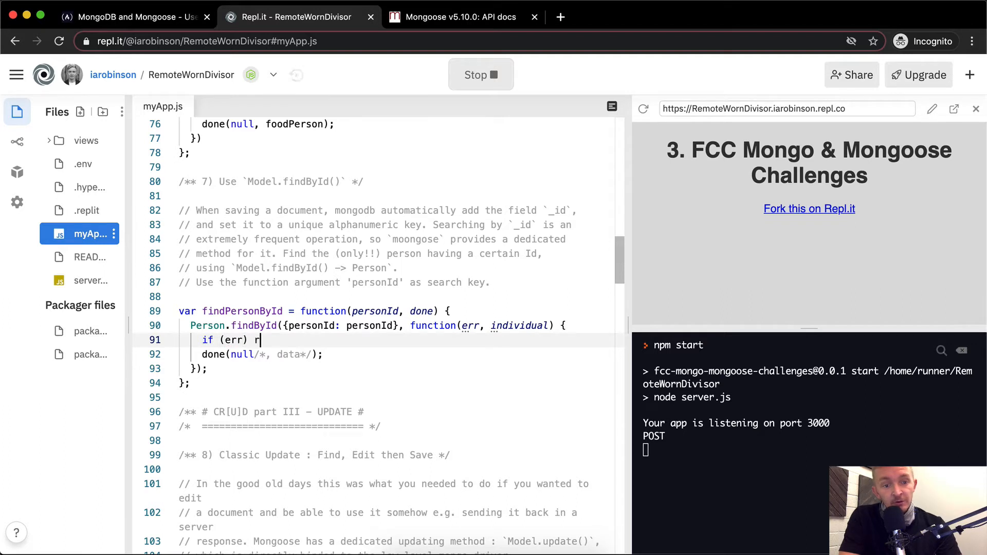
text(eturn)
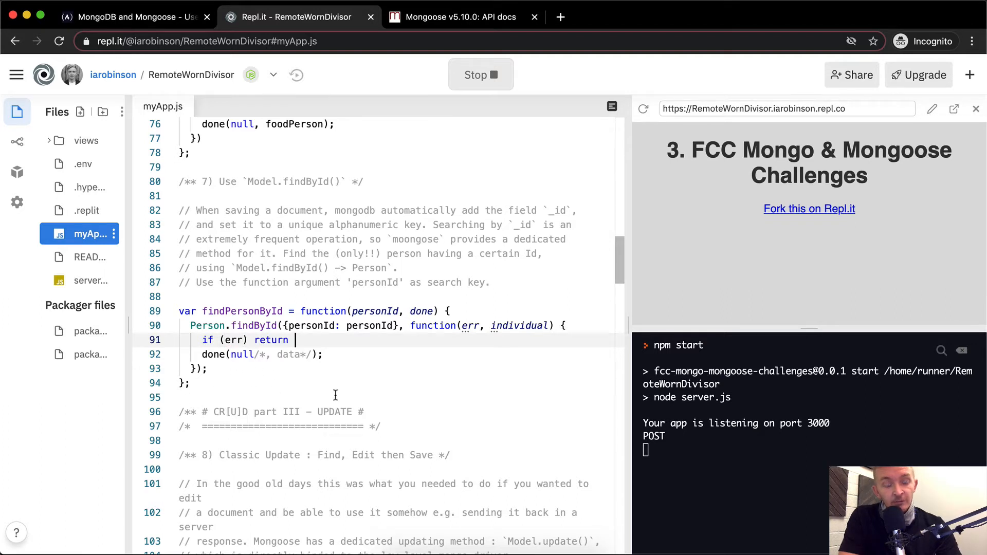
text(conso)
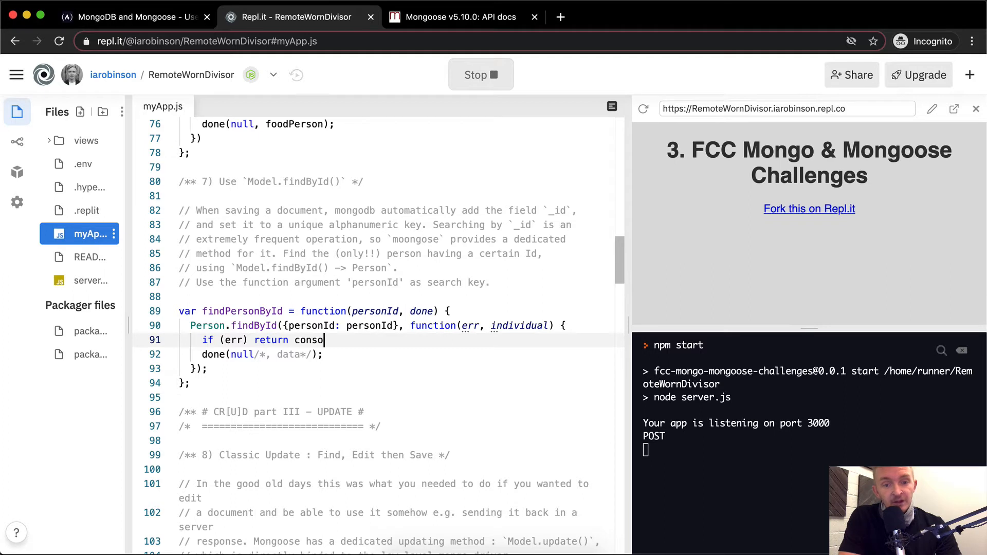
text(le.log}())
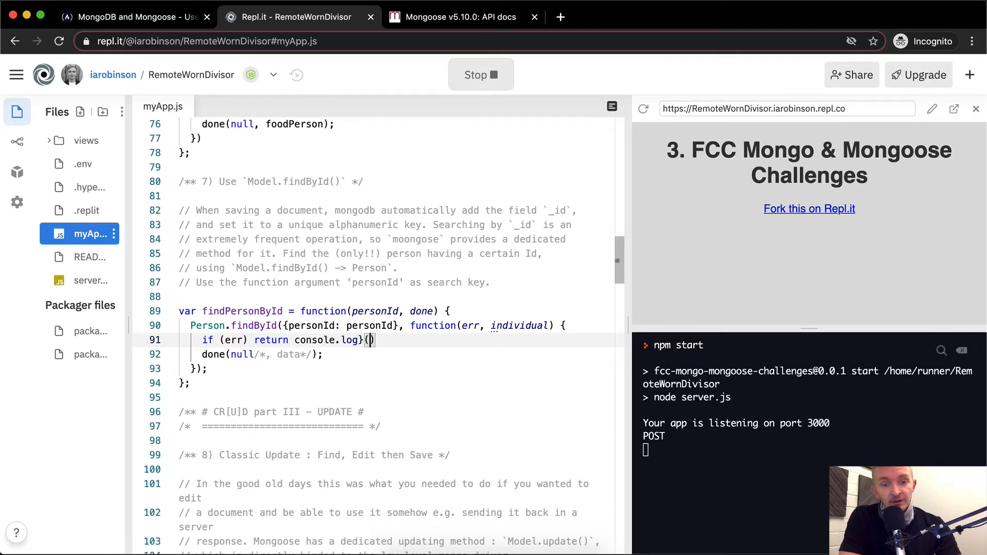
text(err)
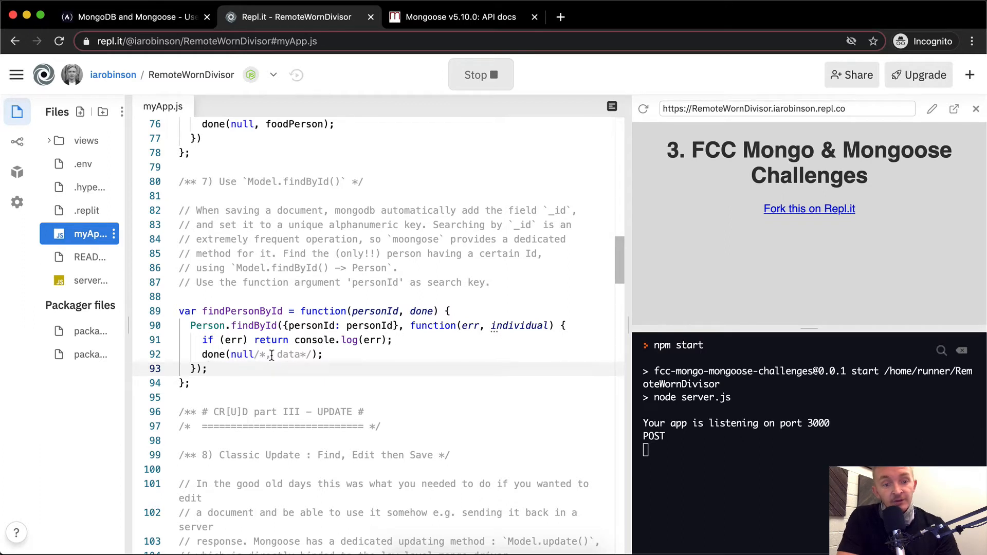
Replace the data placeholder comment with individaul and select the personId query key
drag(260, 354, 312, 355)
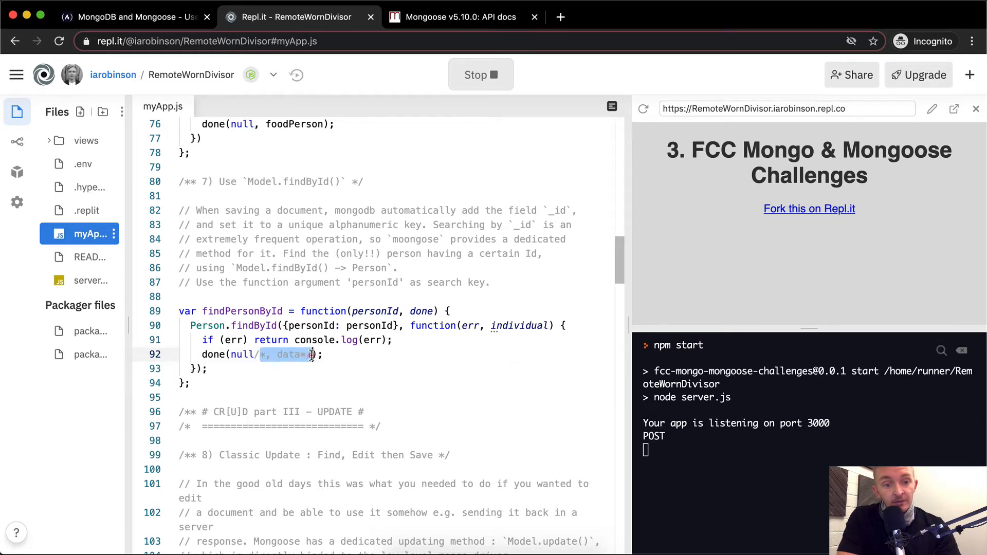
key(Backspace)
text(individaul)
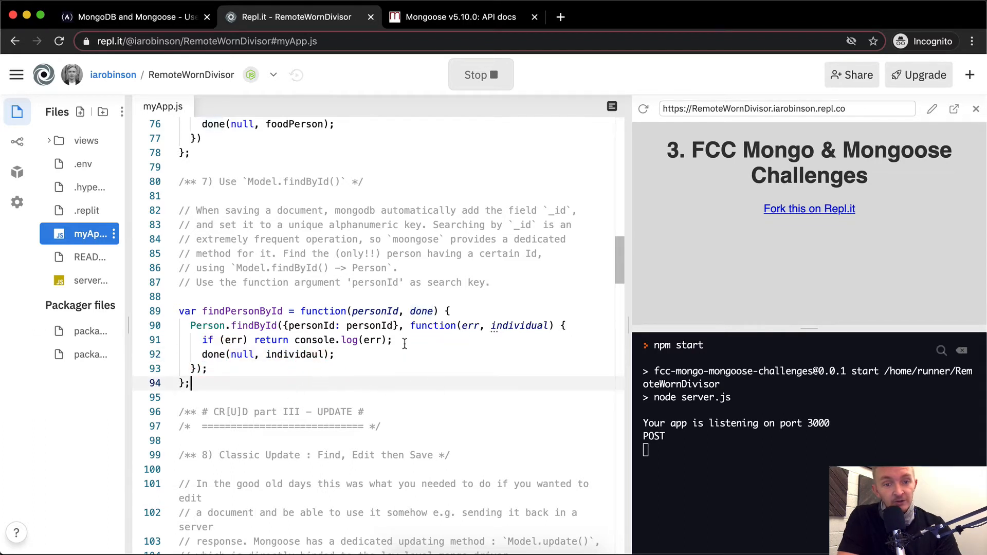
double_click(312, 325)
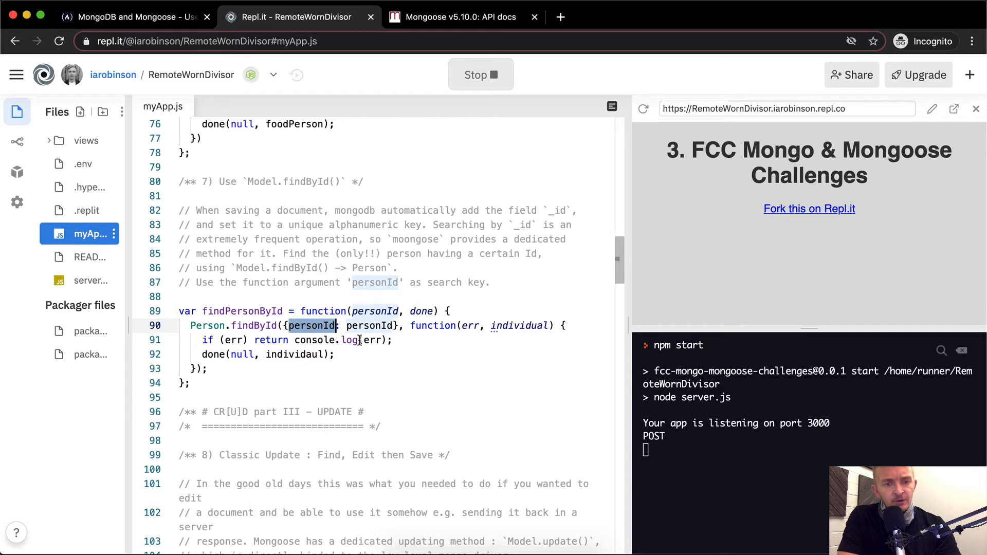
mouse_move(351, 339)
text(i)
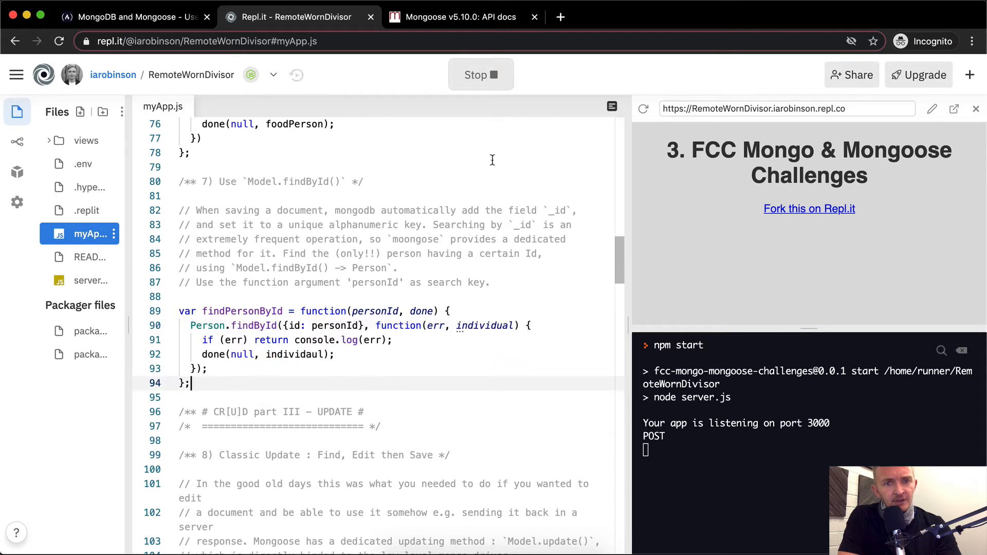
Rerun the app with the query key renamed to id, then go to the freeCodeCamp challenge page
click(481, 74)
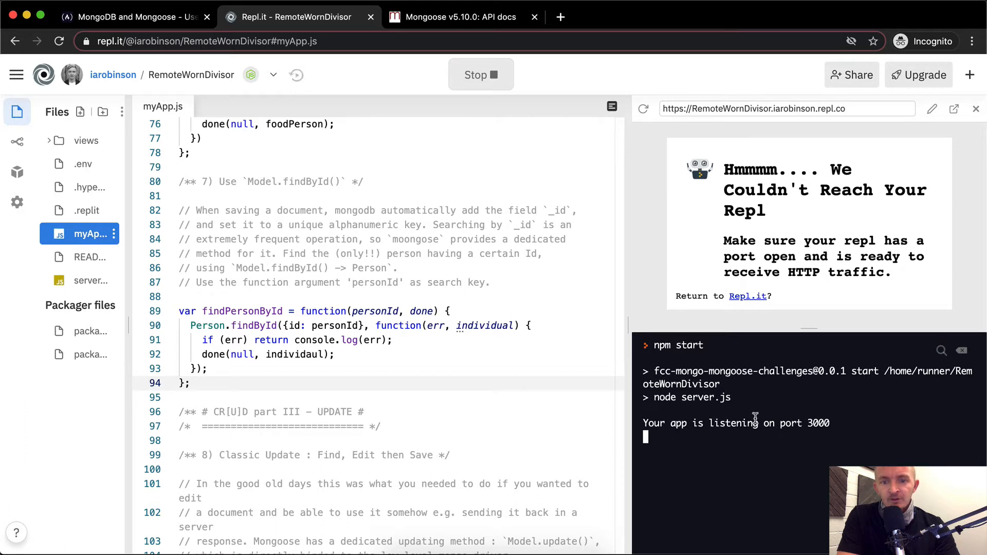
mouse_move(660, 430)
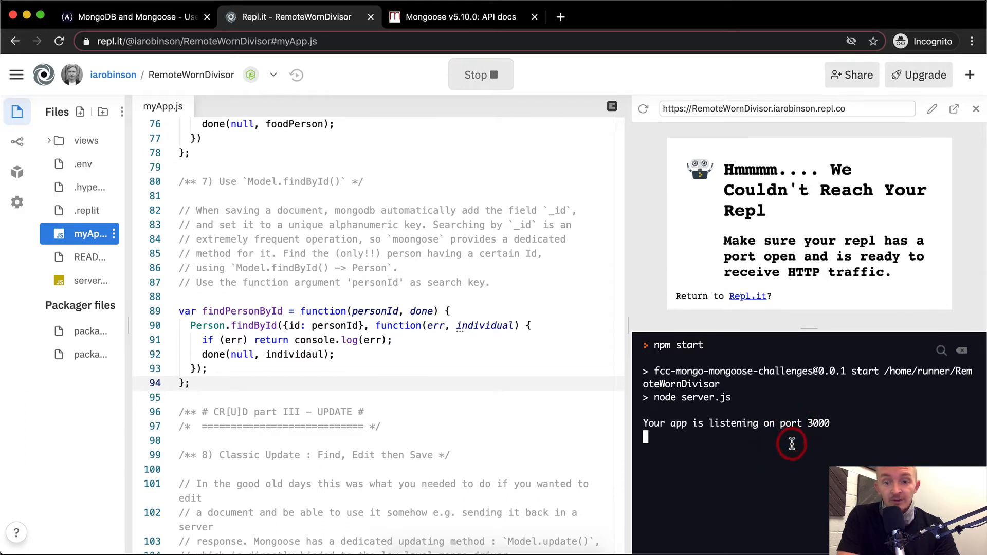
click(129, 16)
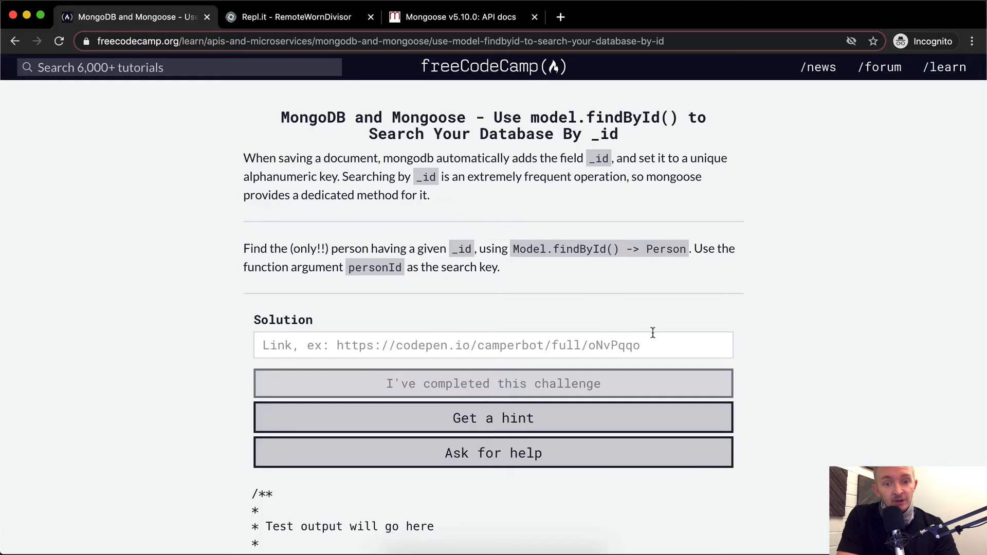
Submit the repl URL as the findById solution, see the test time out, and return to Replit
click(301, 17)
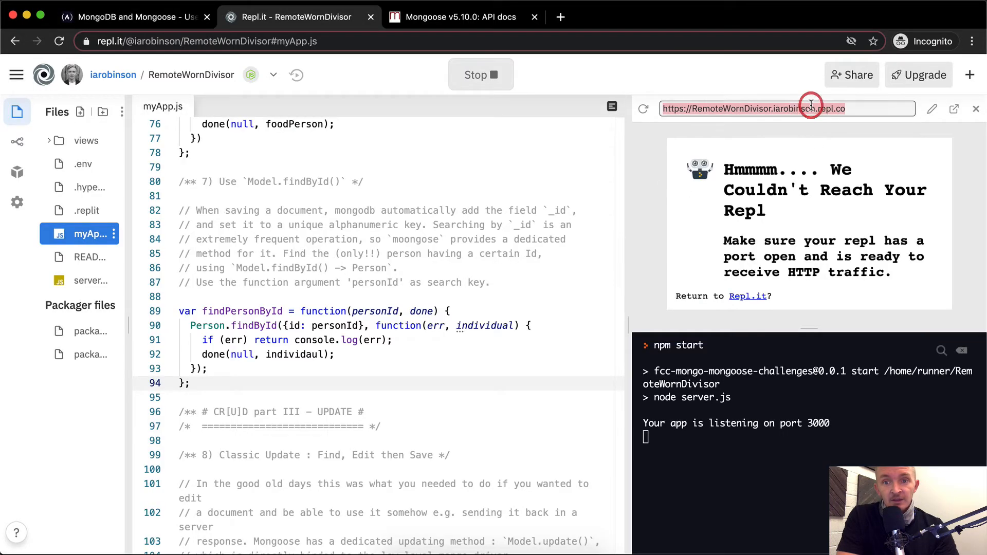
mouse_move(778, 133)
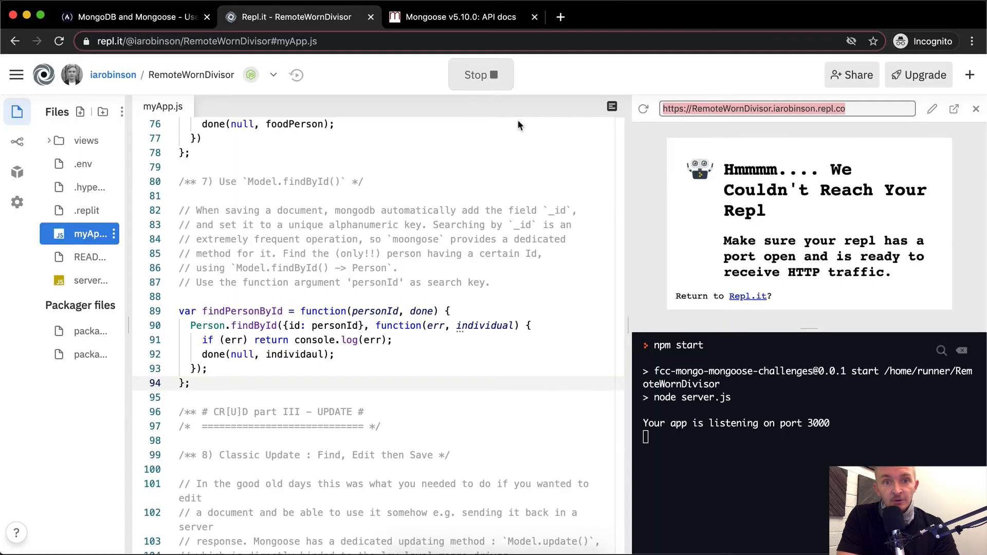
click(132, 16)
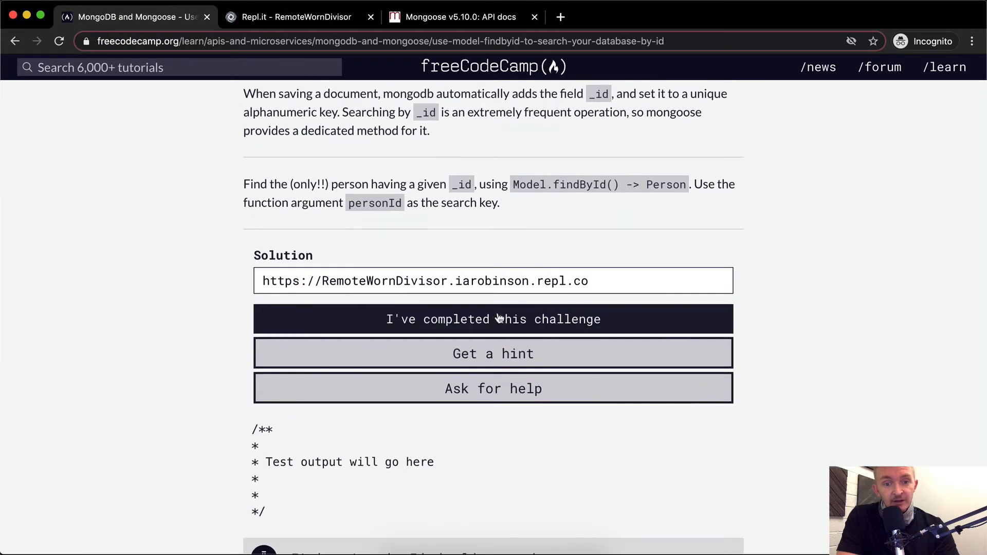
click(494, 318)
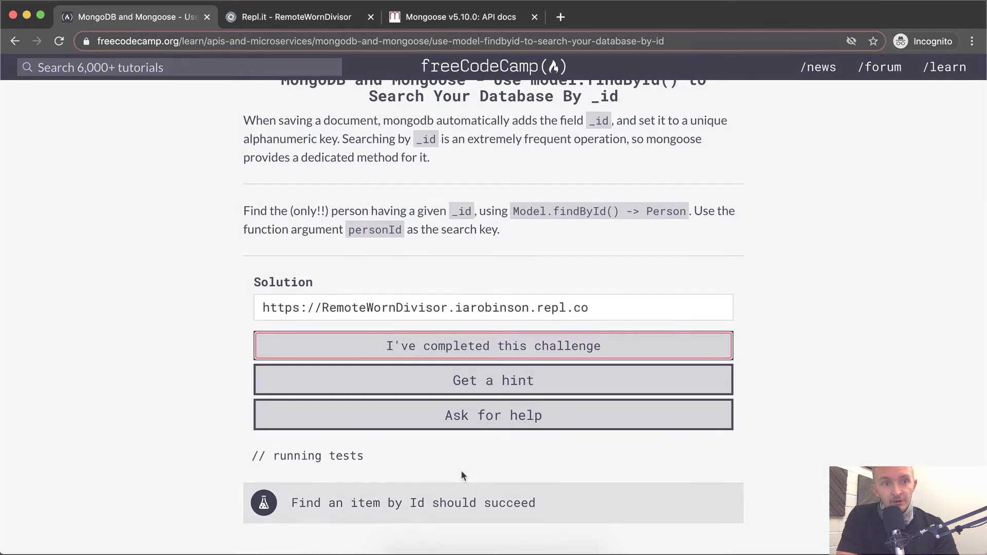
click(493, 345)
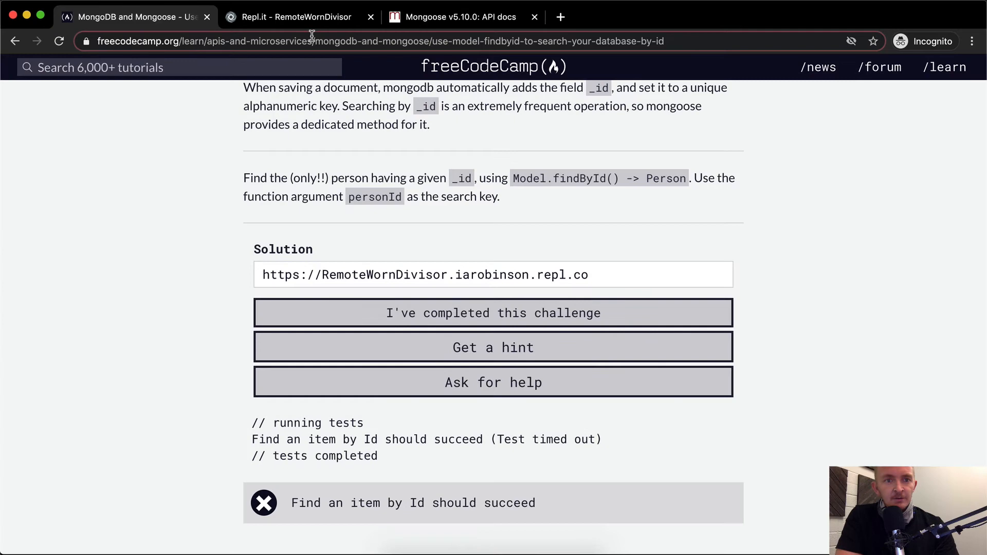
click(300, 16)
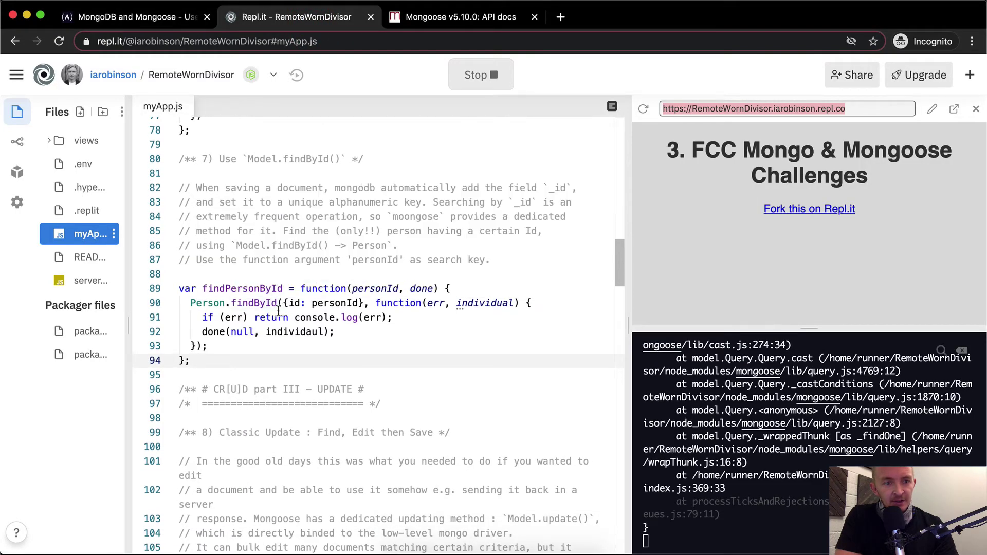
Pass personId directly to findById instead of an object, then go to the Mongoose API docs
double_click(253, 302)
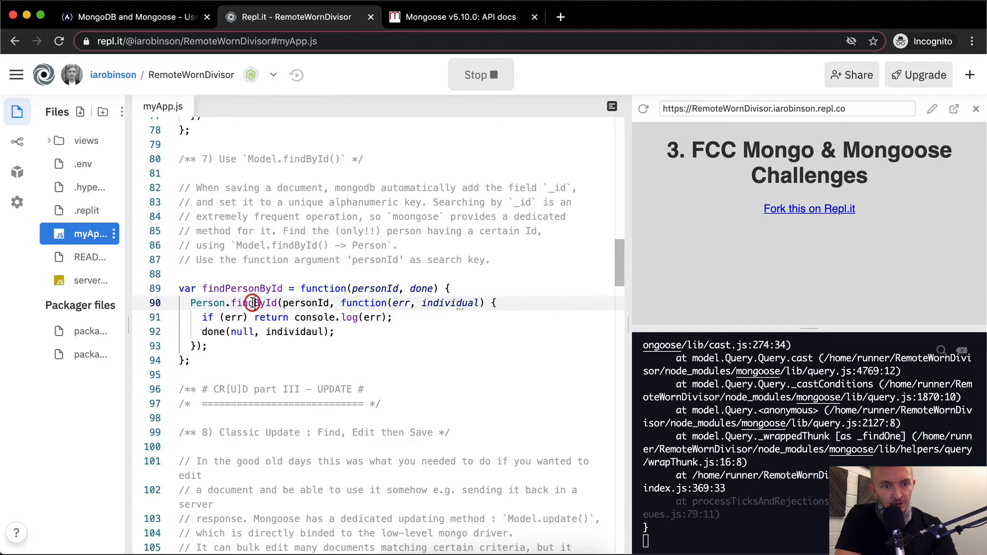
double_click(252, 302)
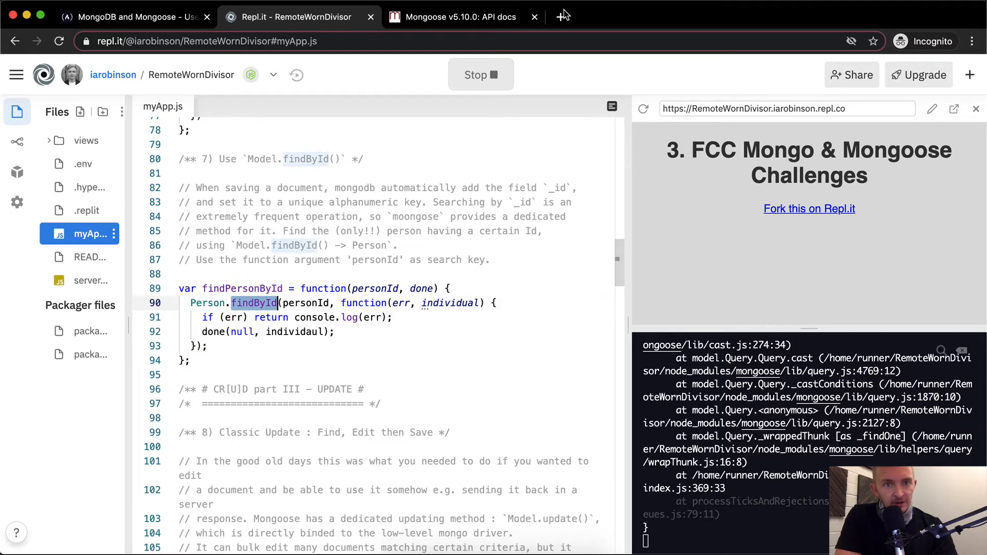
click(459, 16)
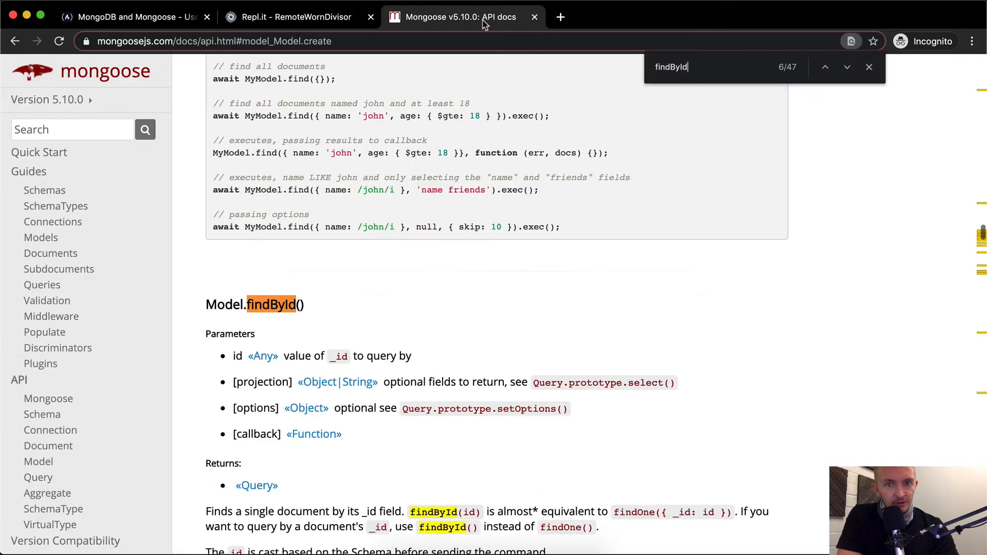
Read the Model.findById() id-plus-callback example in the Mongoose docs and return to Replit
scroll(down, 3)
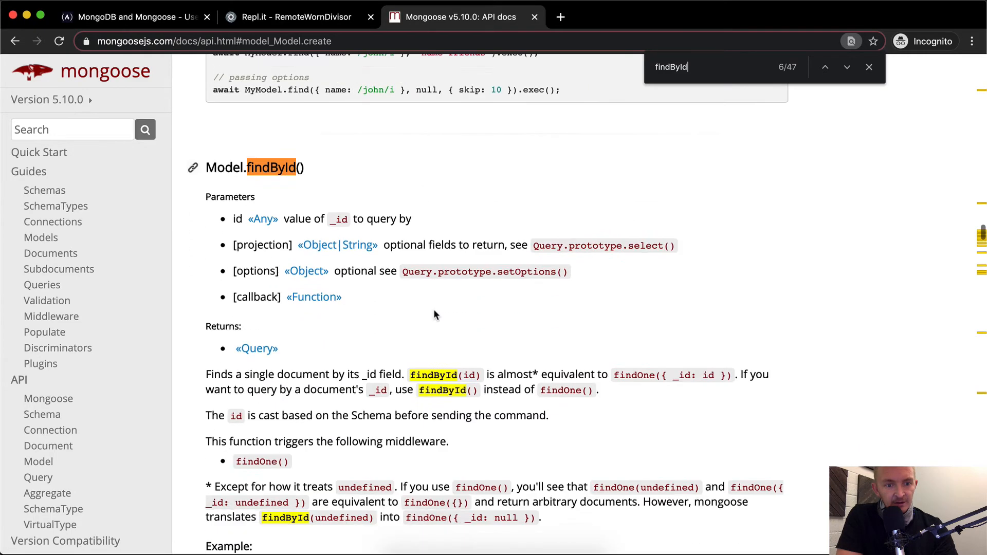
scroll(down, 3)
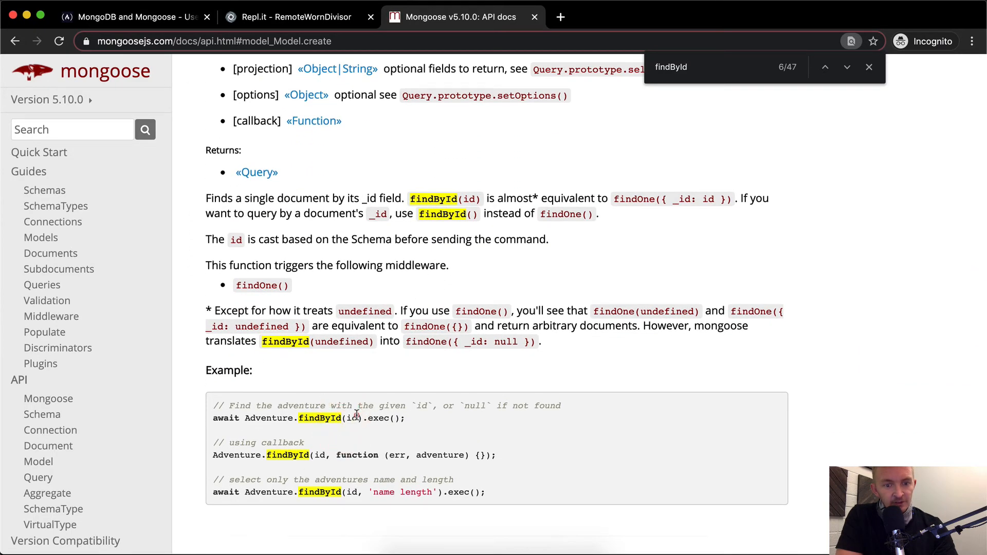
scroll(down, 3)
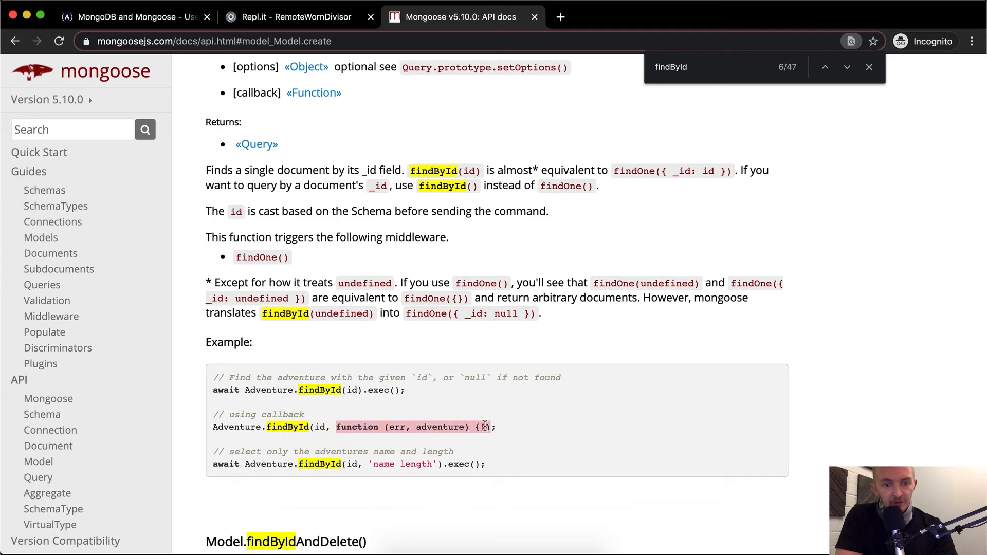
click(870, 67)
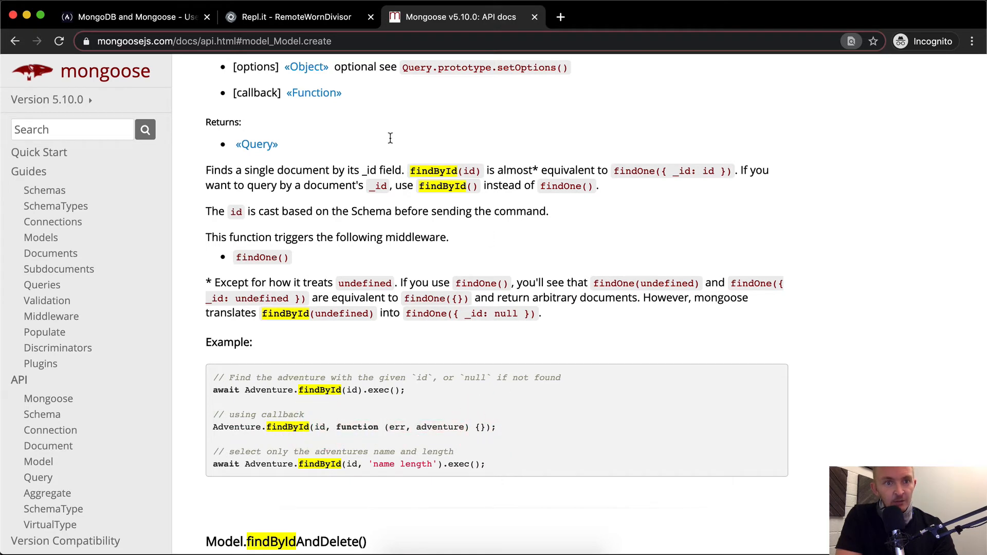
click(303, 17)
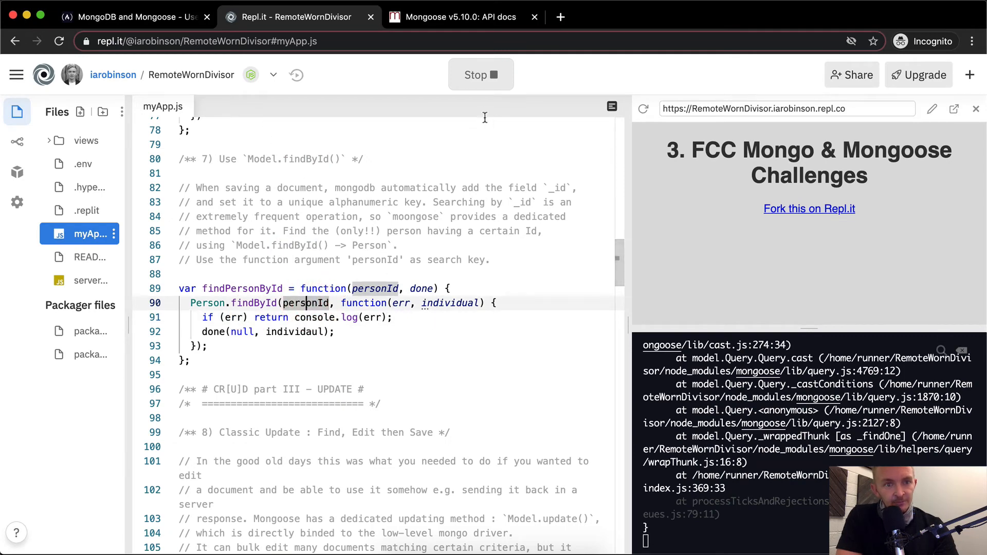
Restart the Replit app and come back to the code after another failed test
click(487, 76)
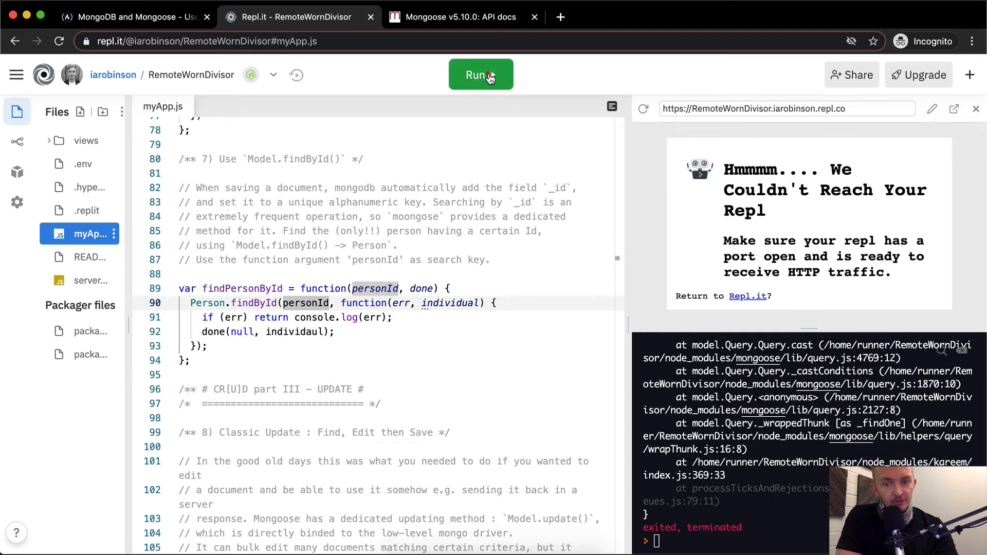
click(481, 74)
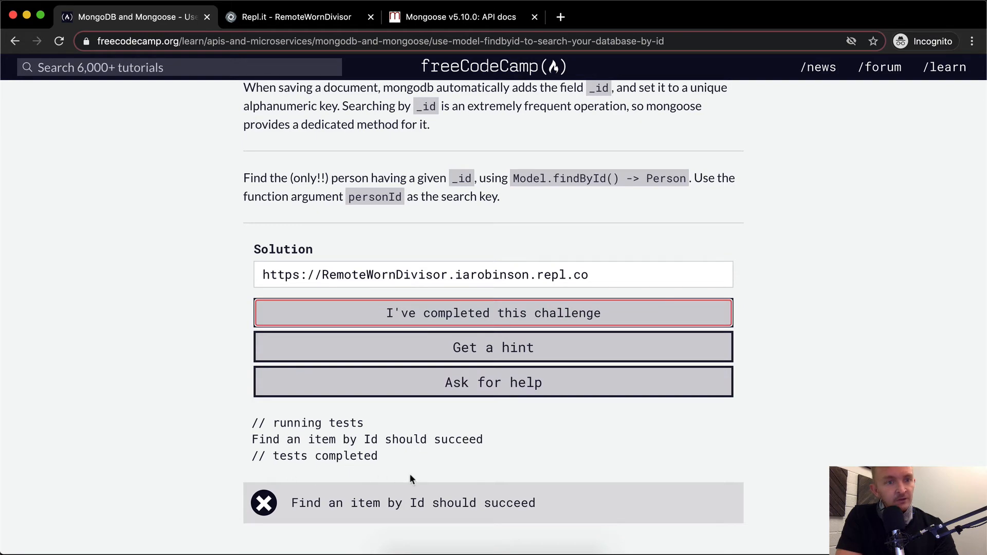
click(290, 16)
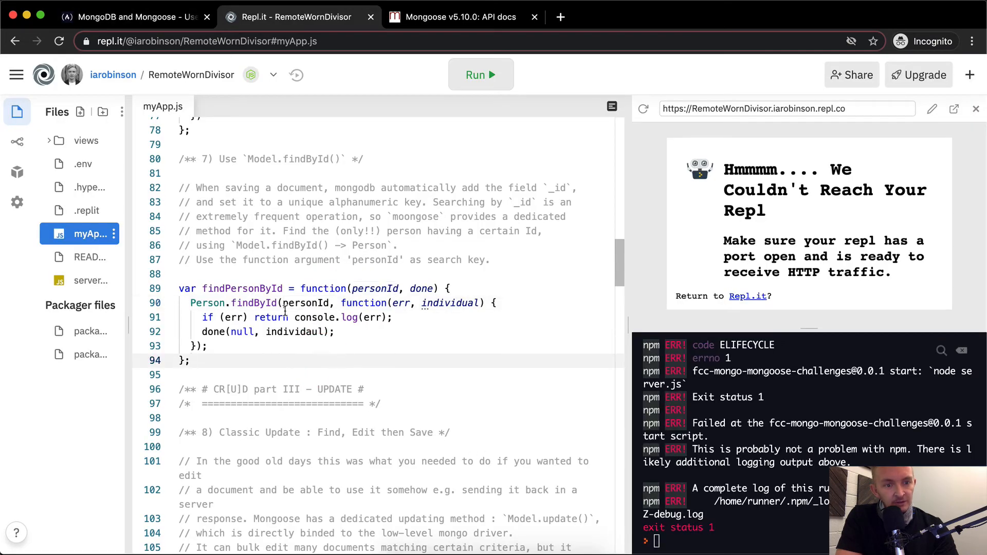
Fix individaul to individual in done(null, individual) and run the app on port 3000
double_click(375, 288)
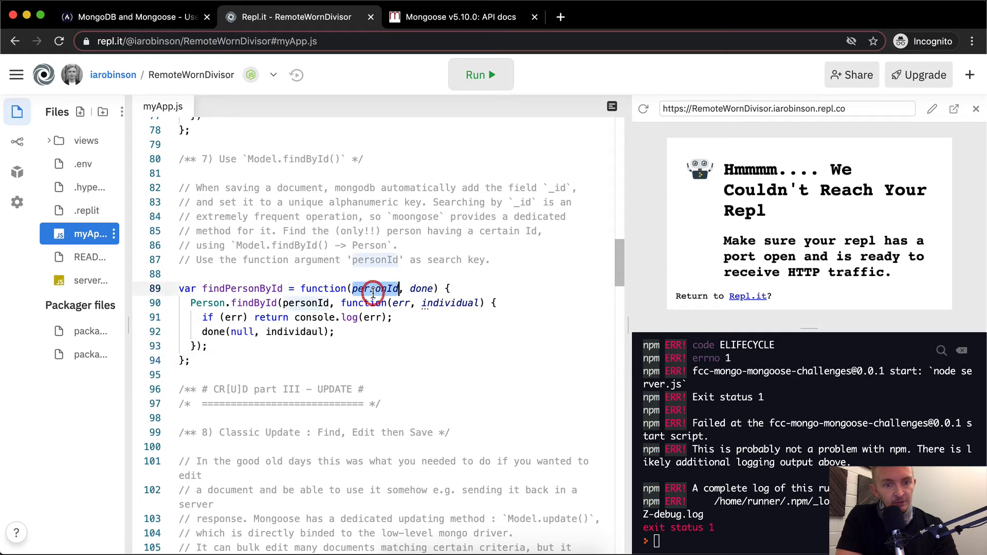
click(451, 303)
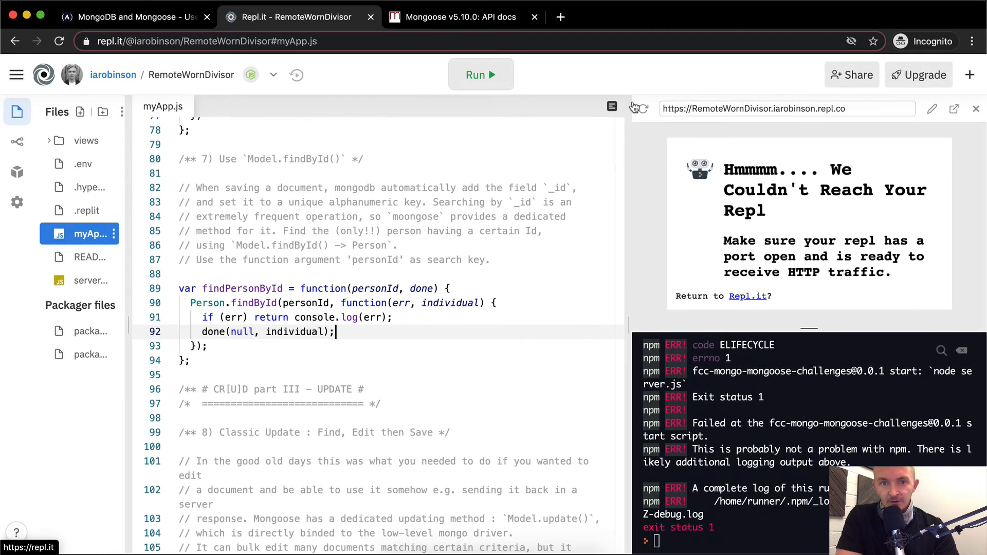
click(481, 74)
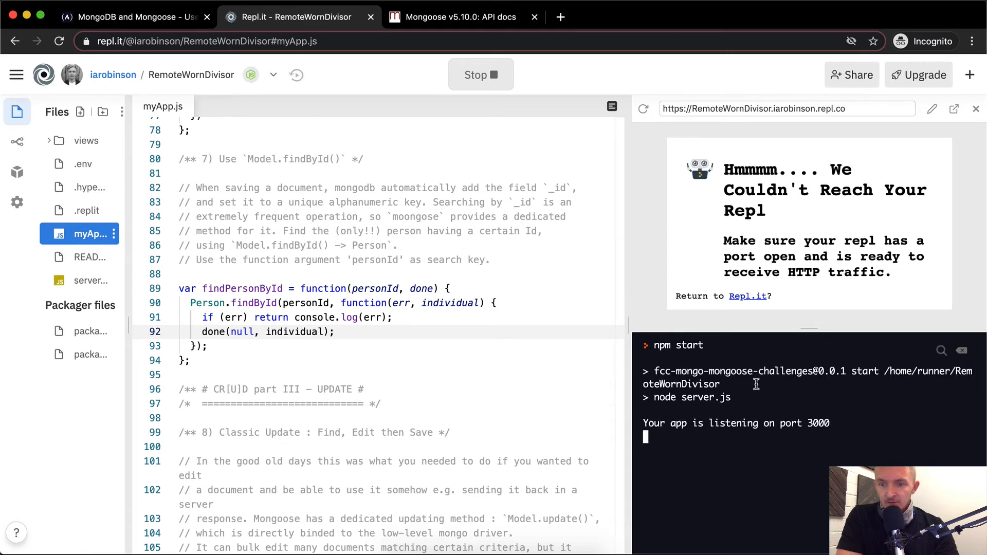
mouse_move(779, 425)
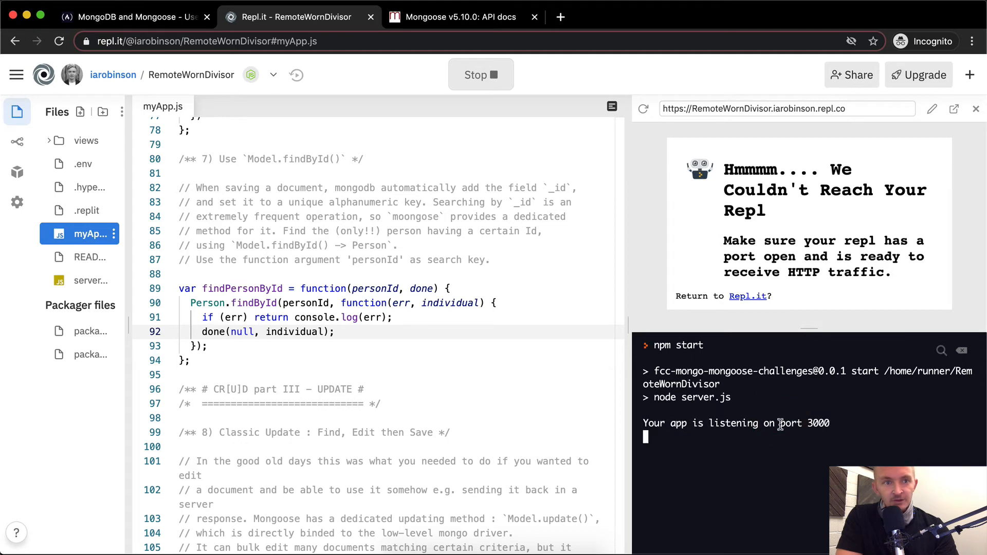
Run the findById challenge tests in freeCodeCamp, pass at 58% complete, and return to Replit
click(129, 16)
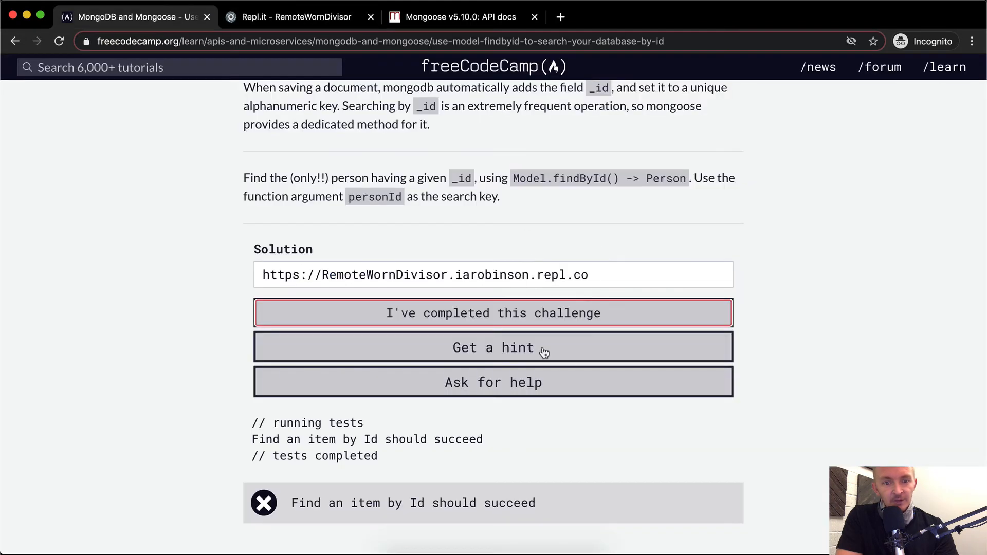
click(492, 312)
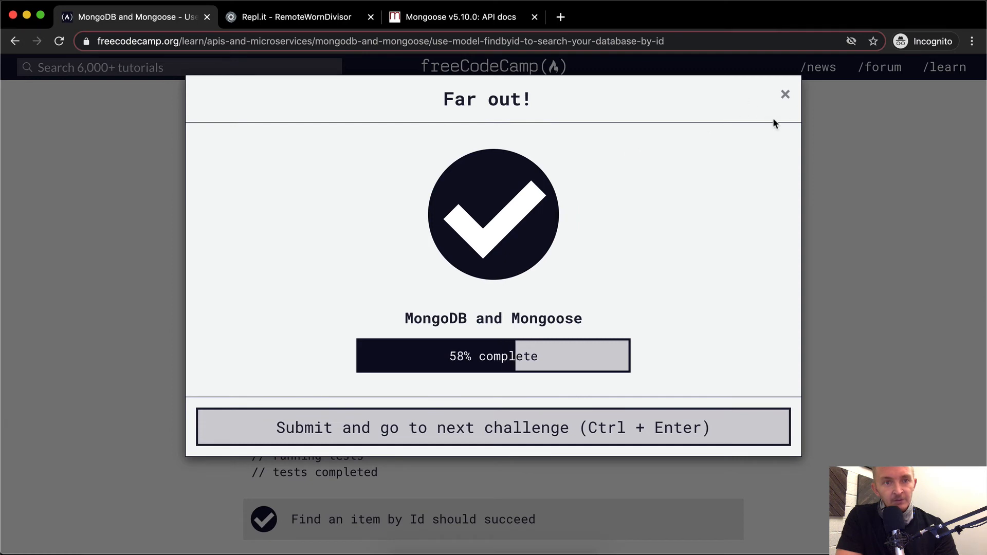
click(300, 17)
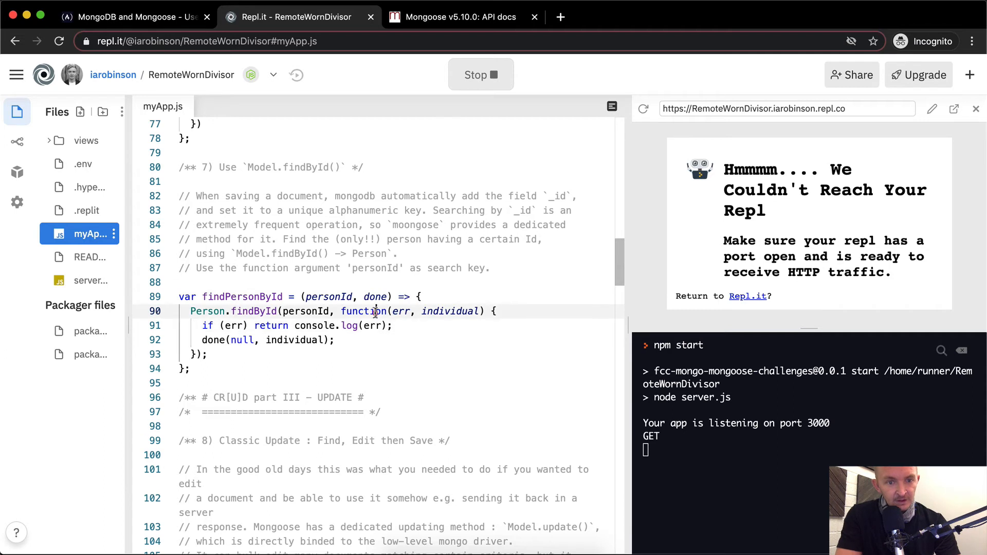
Rewrite the findById callback as '(err, individual) =>' and strip 'function' from createAndSavePerson
text((err, individual) =>)
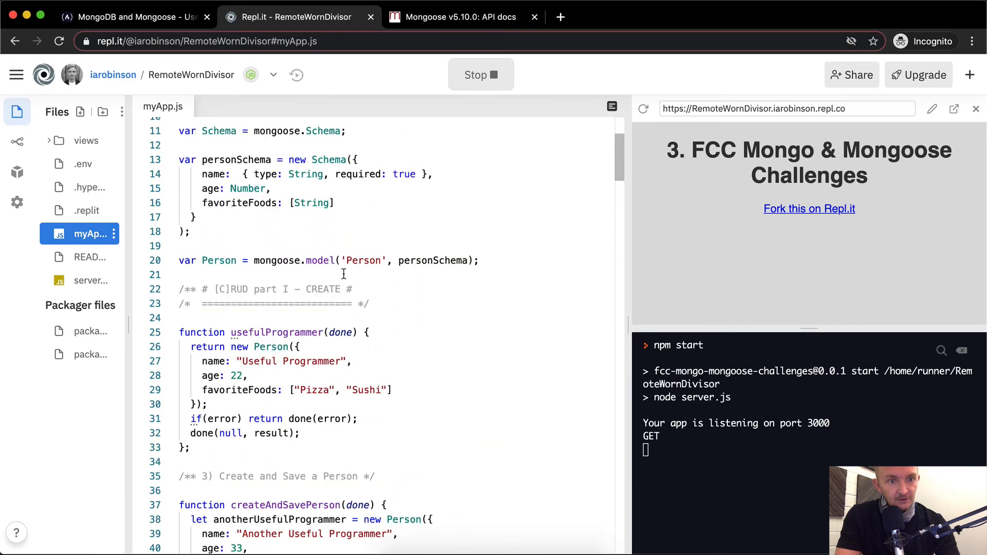
scroll(down, 3)
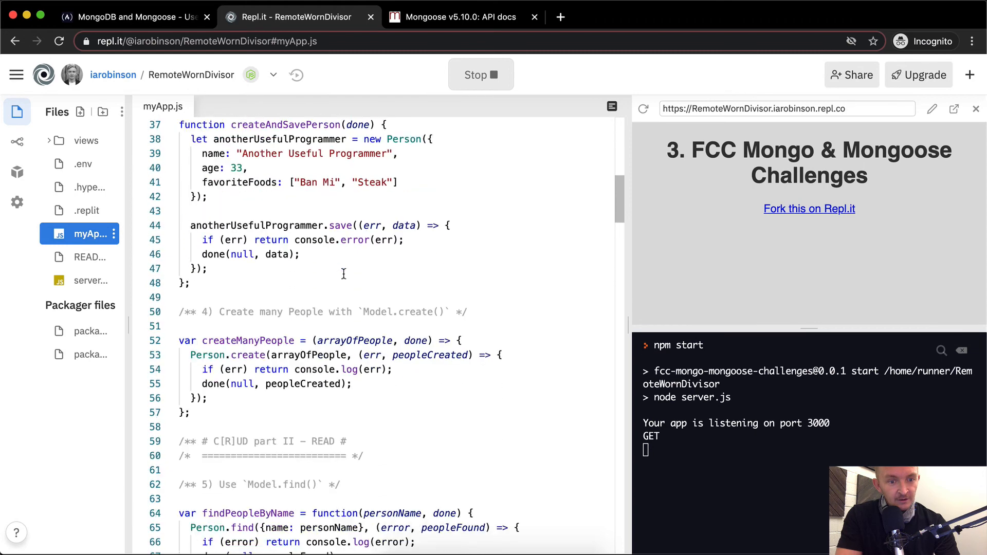
scroll(down, 3)
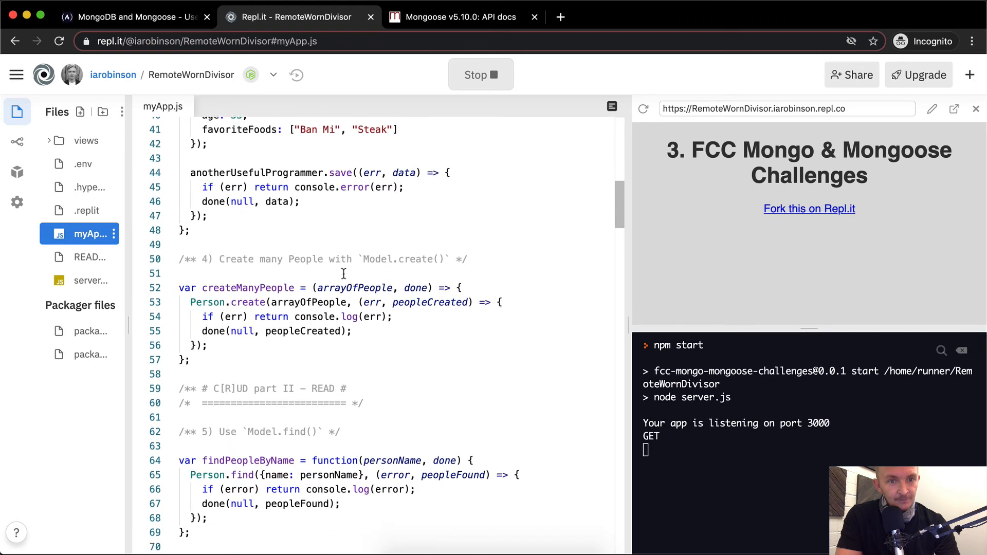
scroll(down, 3)
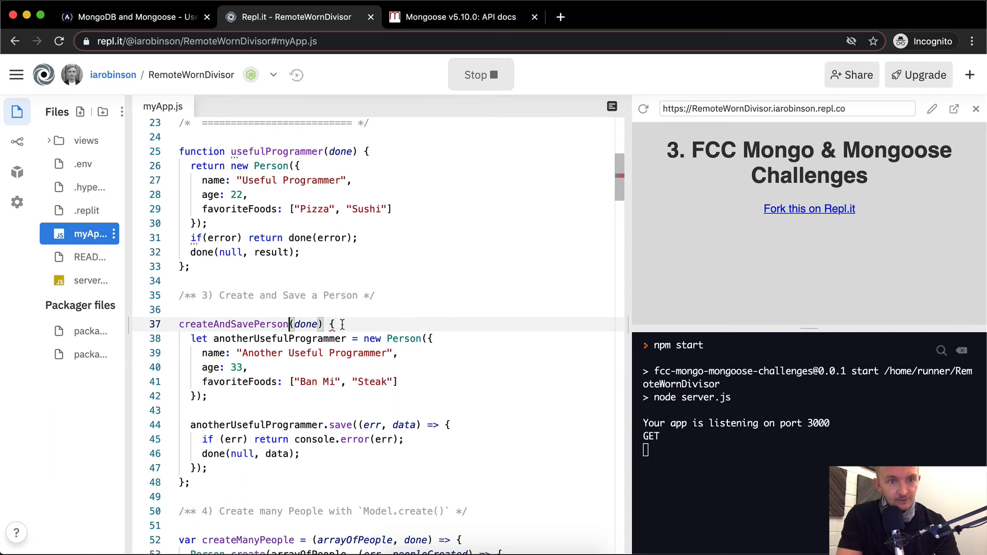
Declare createAndSavePerson as 'var ... = (done) =>' and delete the comment block above findPersonById
scroll(down, 3)
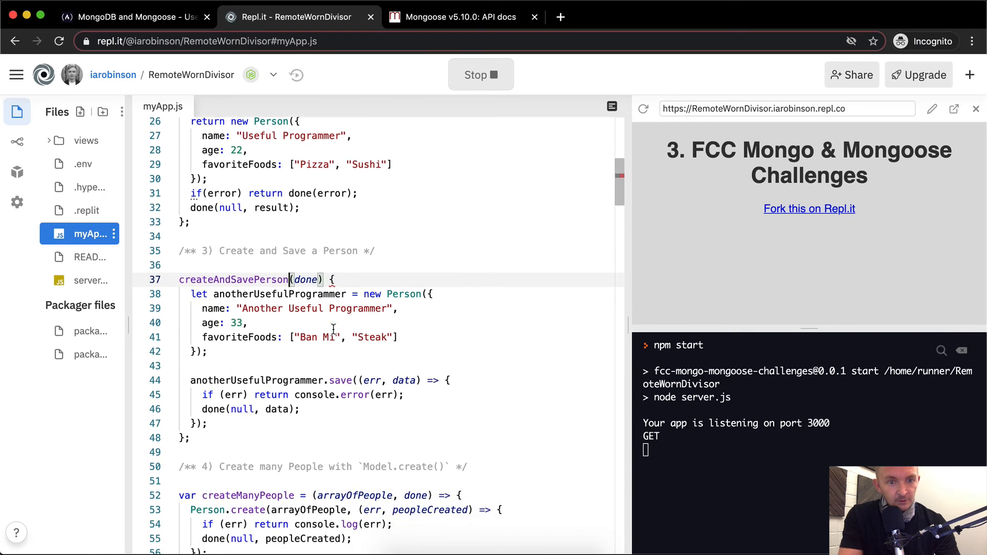
text(=)
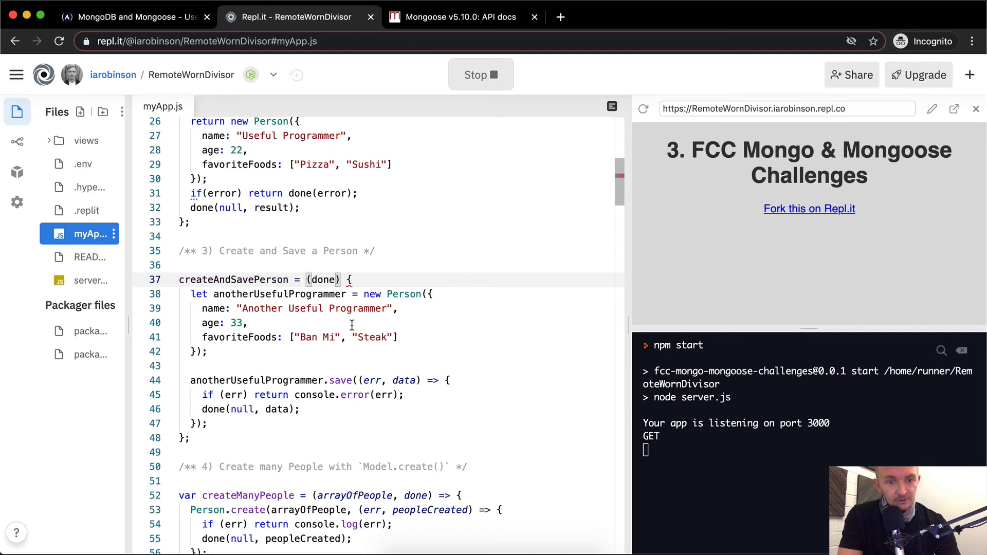
text(individual)
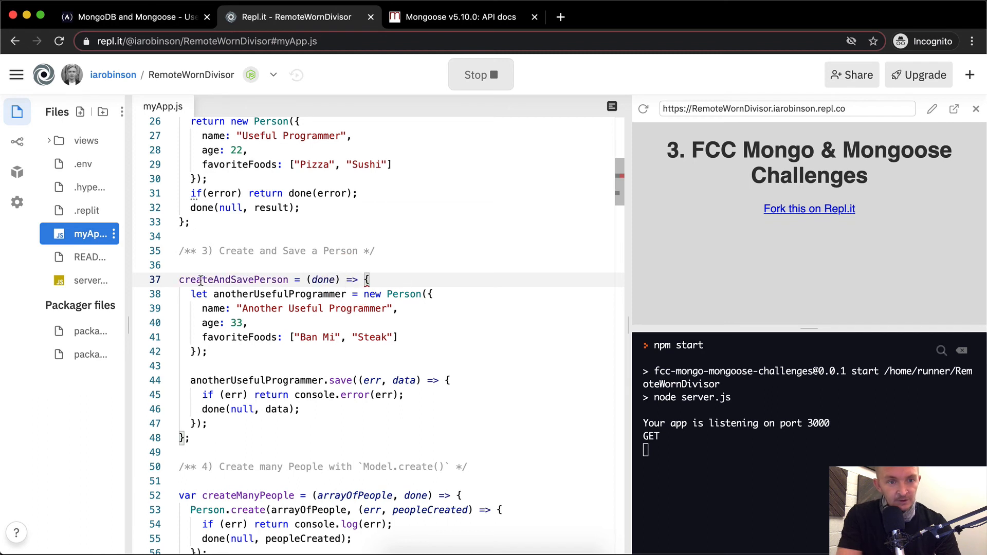
text(var)
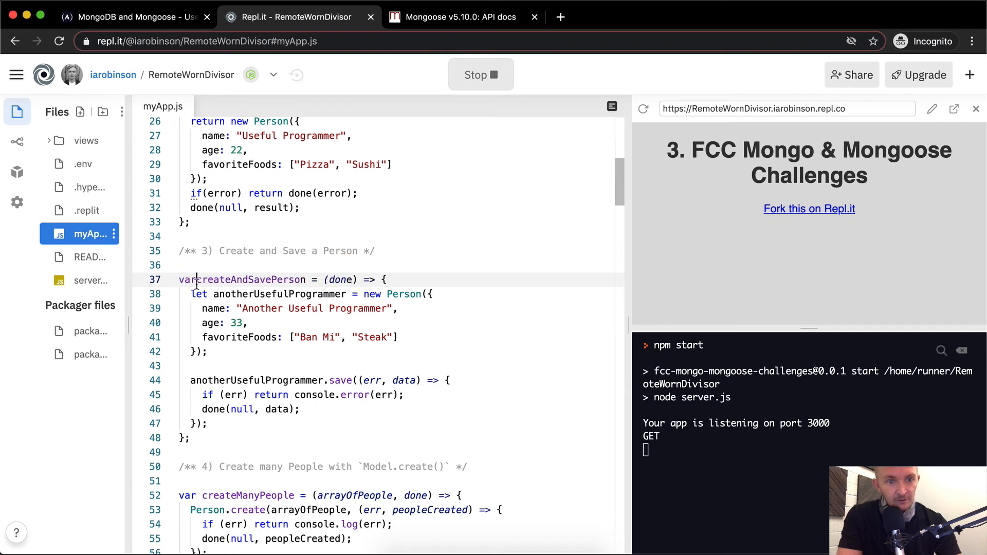
scroll(down, 3)
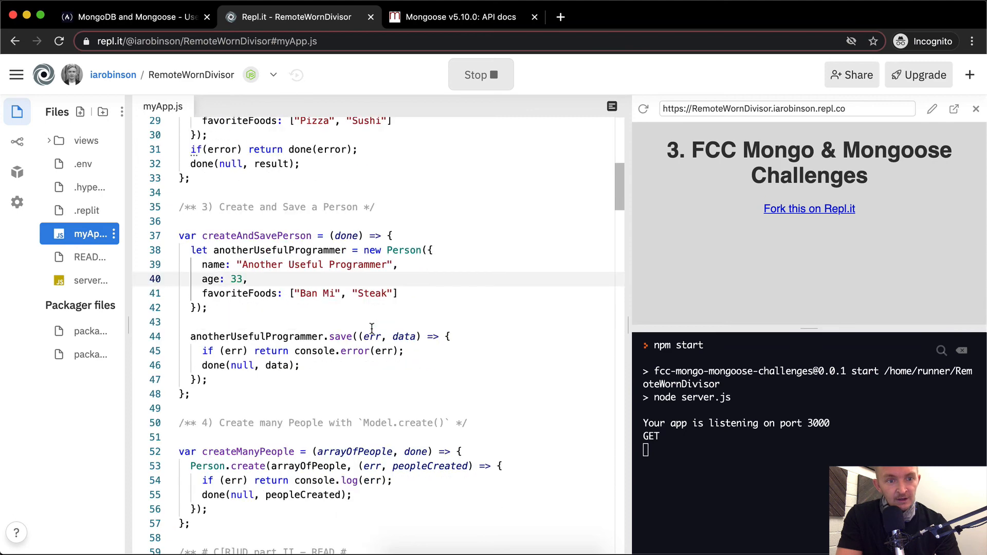
scroll(down, 3)
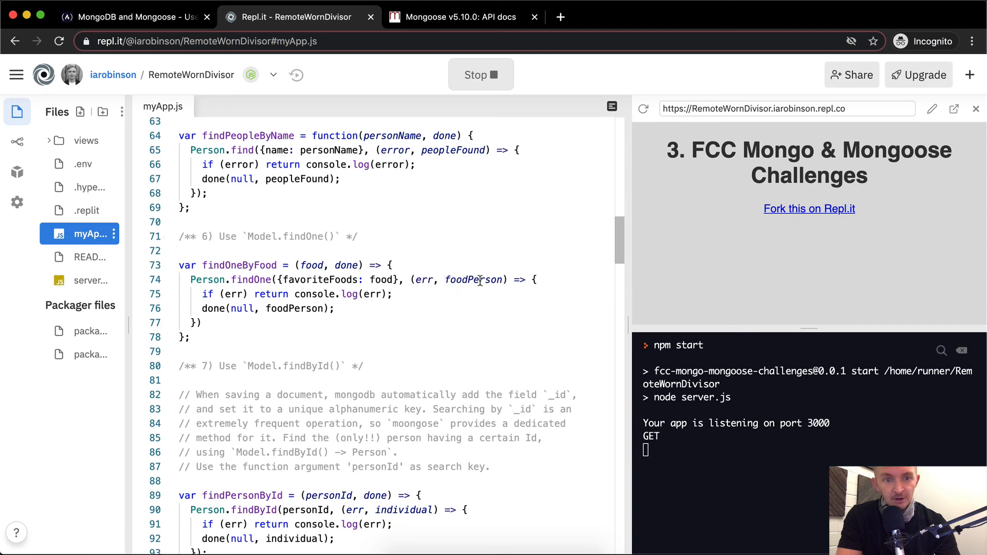
scroll(down, 3)
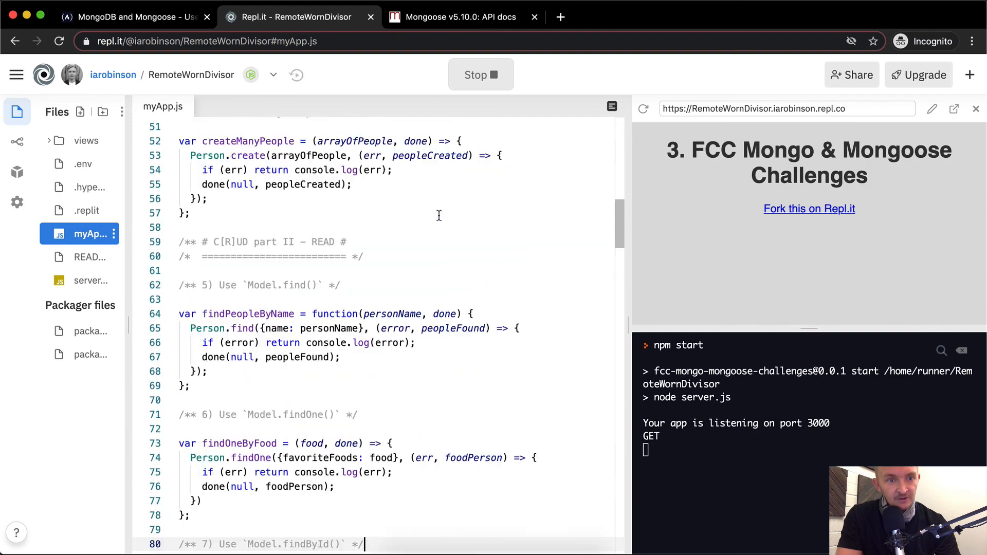
scroll(down, 3)
text(});)
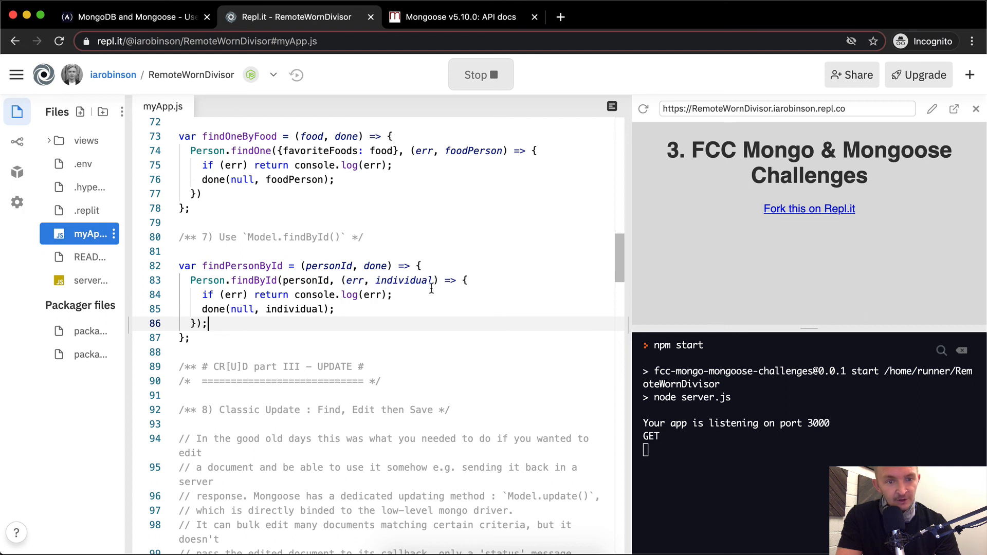
mouse_move(353, 333)
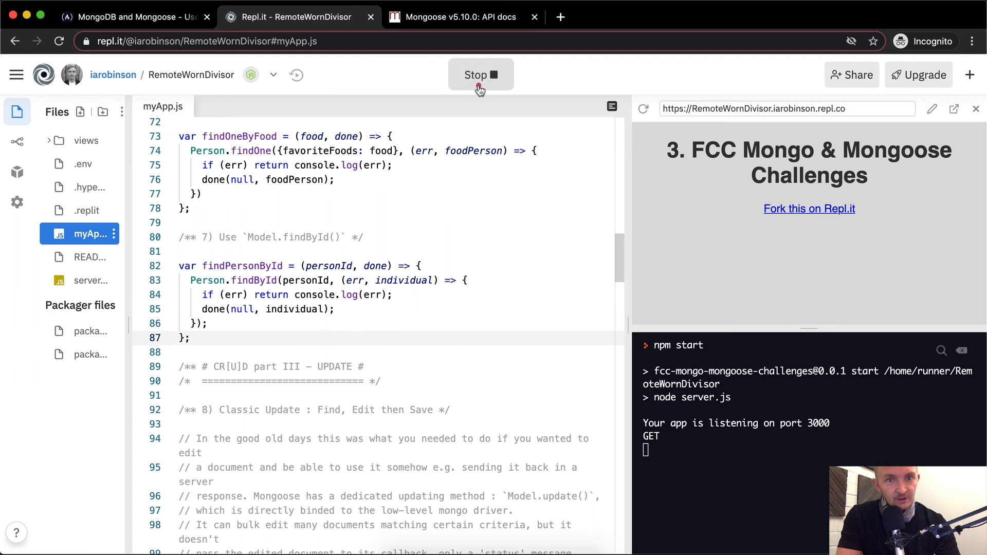
Restart the repl, rerun the findById challenge so it passes again, and return to the editor
click(481, 74)
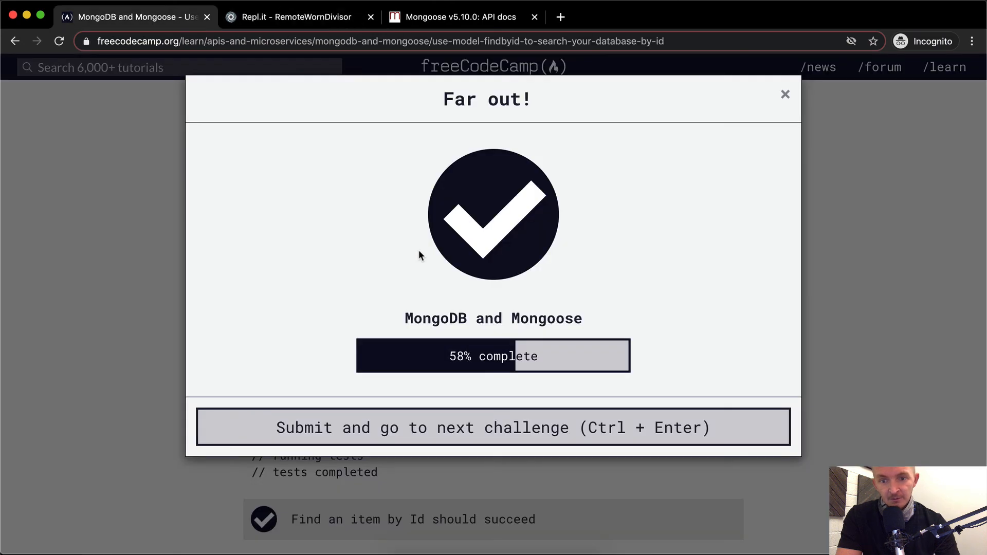
click(786, 93)
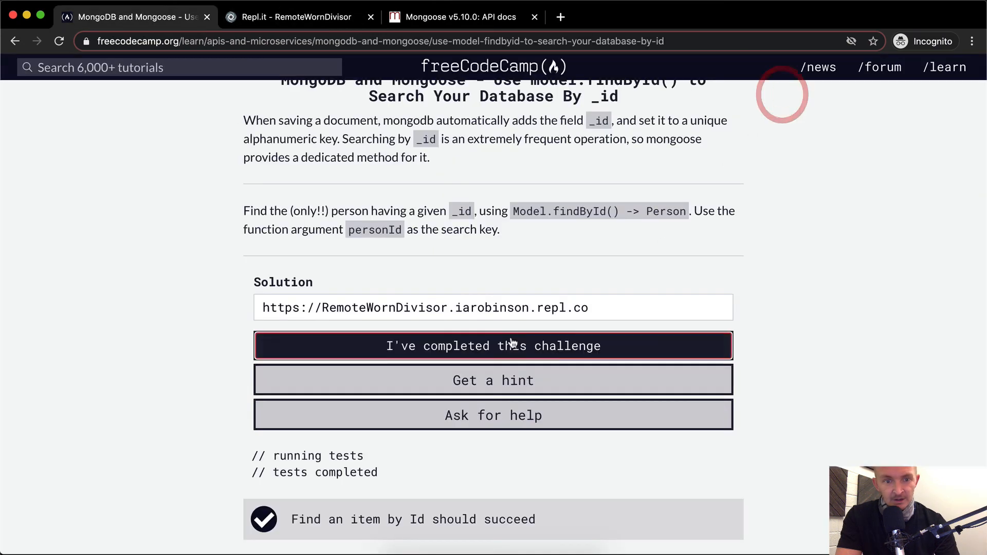
click(301, 17)
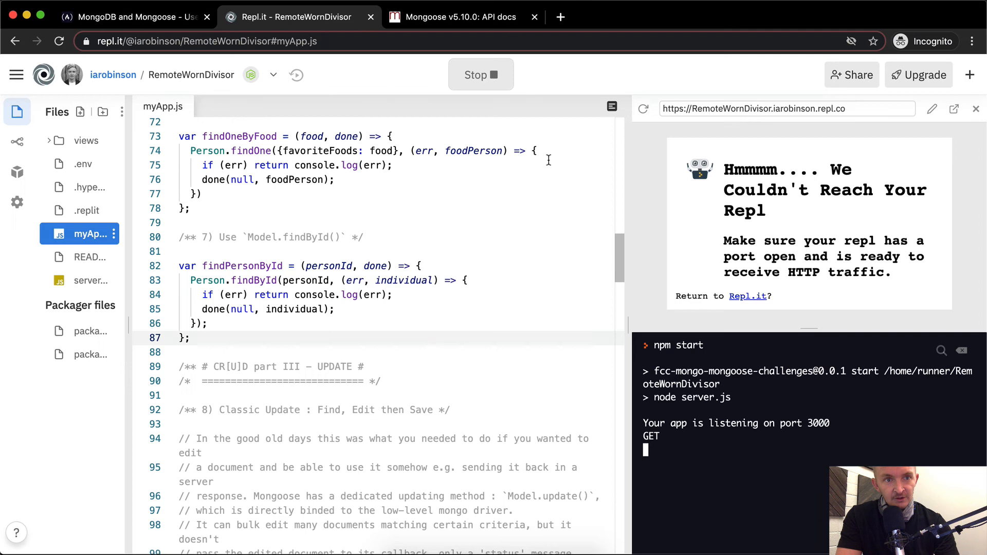